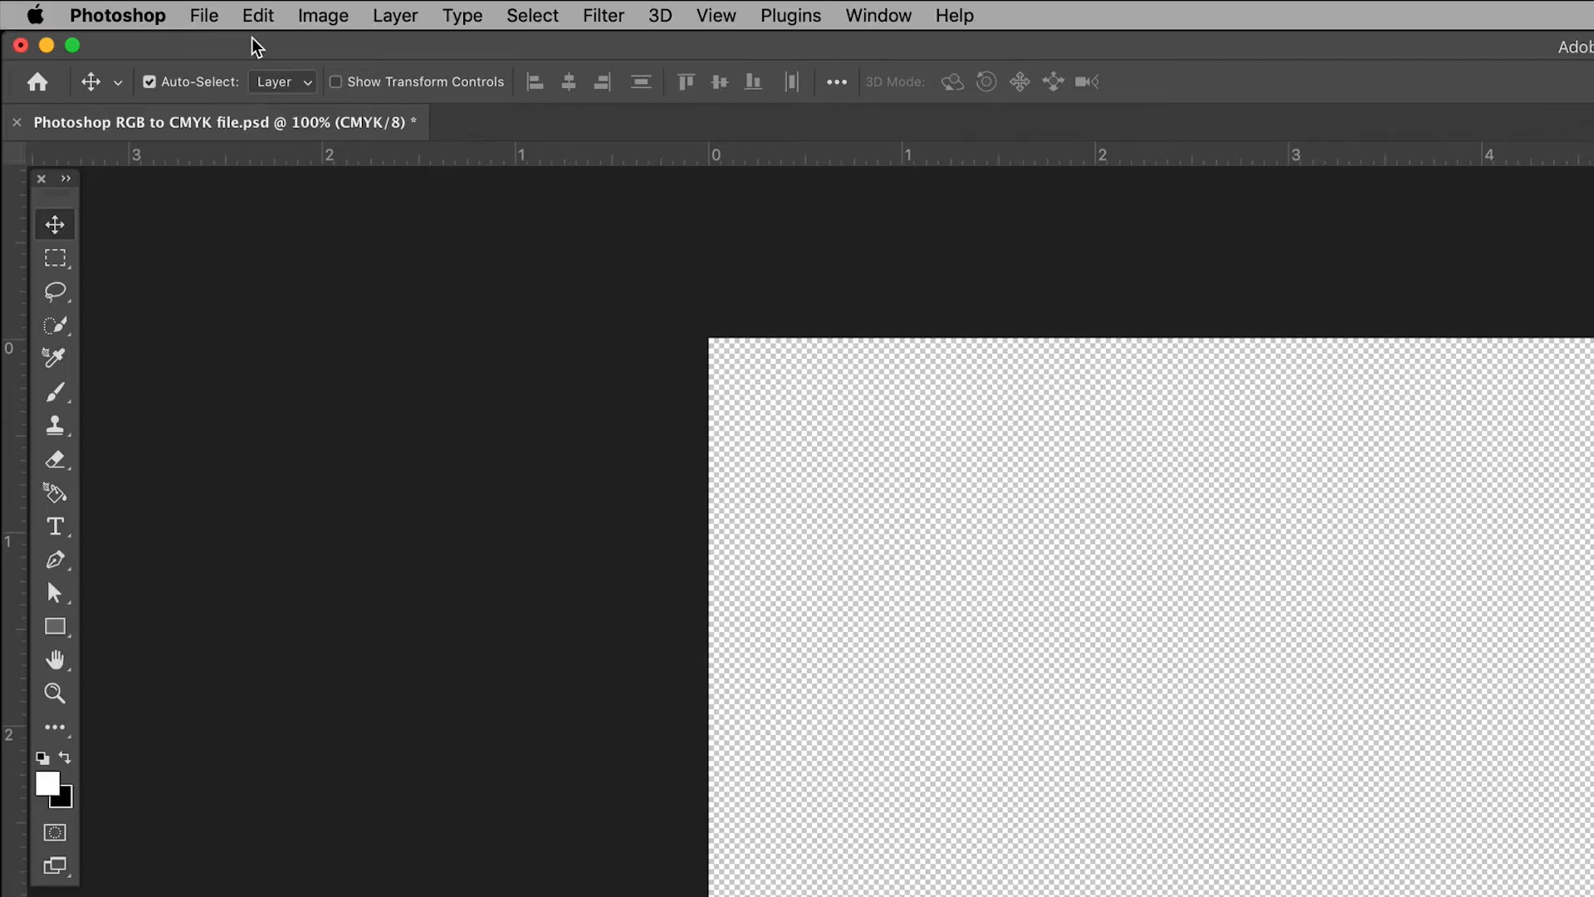
pyautogui.moveTo(201, 16)
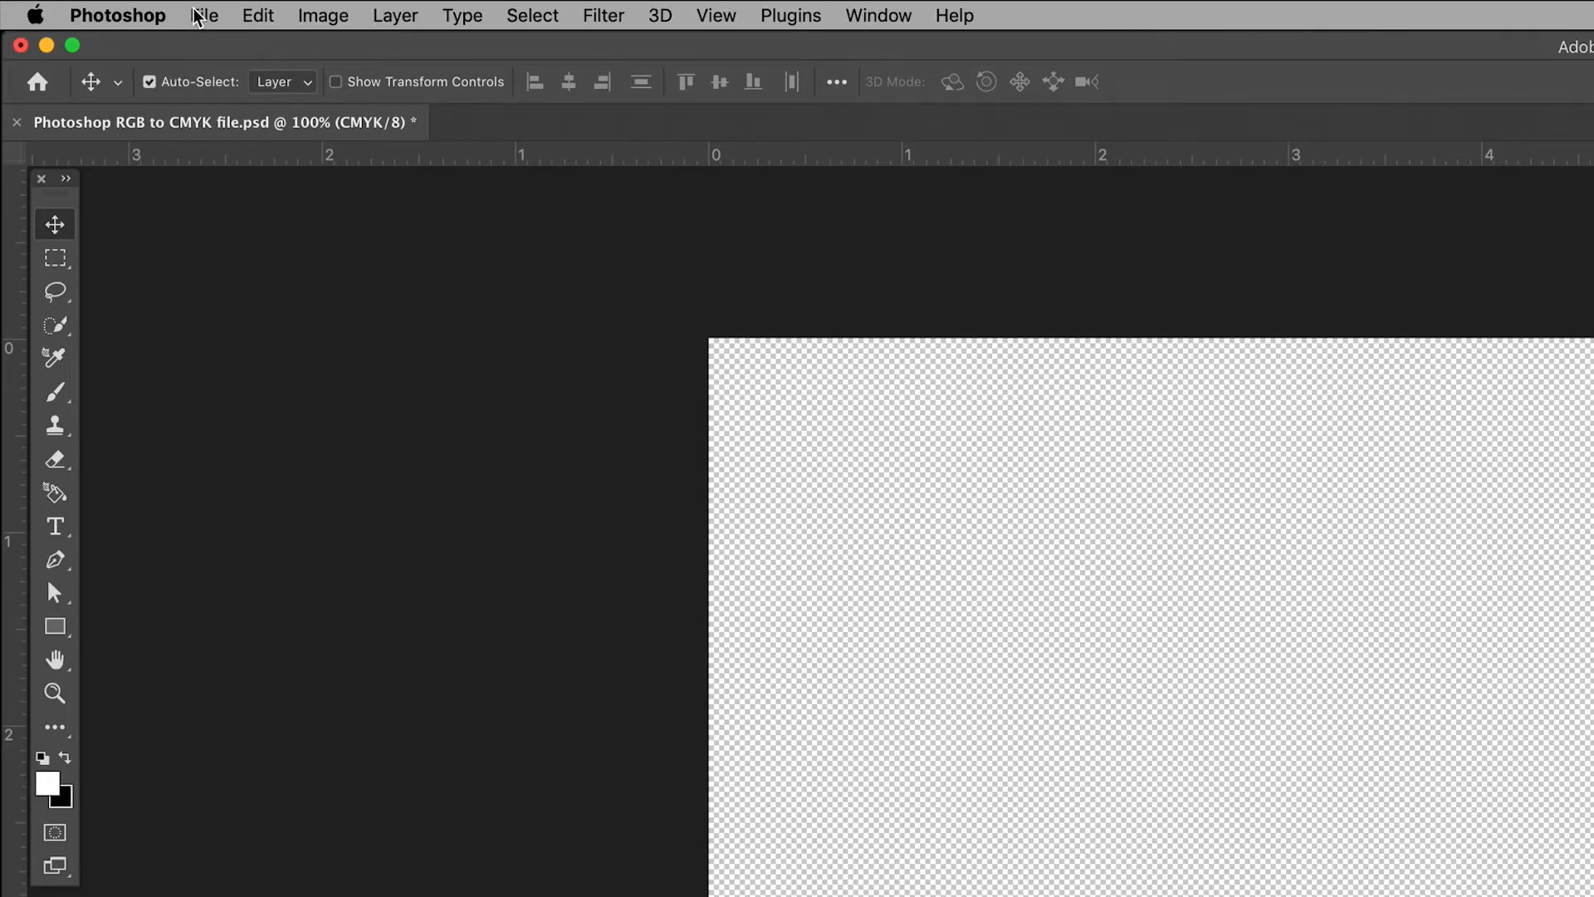
# Open the BCP logo PDF as a new document, importing it in CMYK Color mode
pyautogui.click(205, 15)
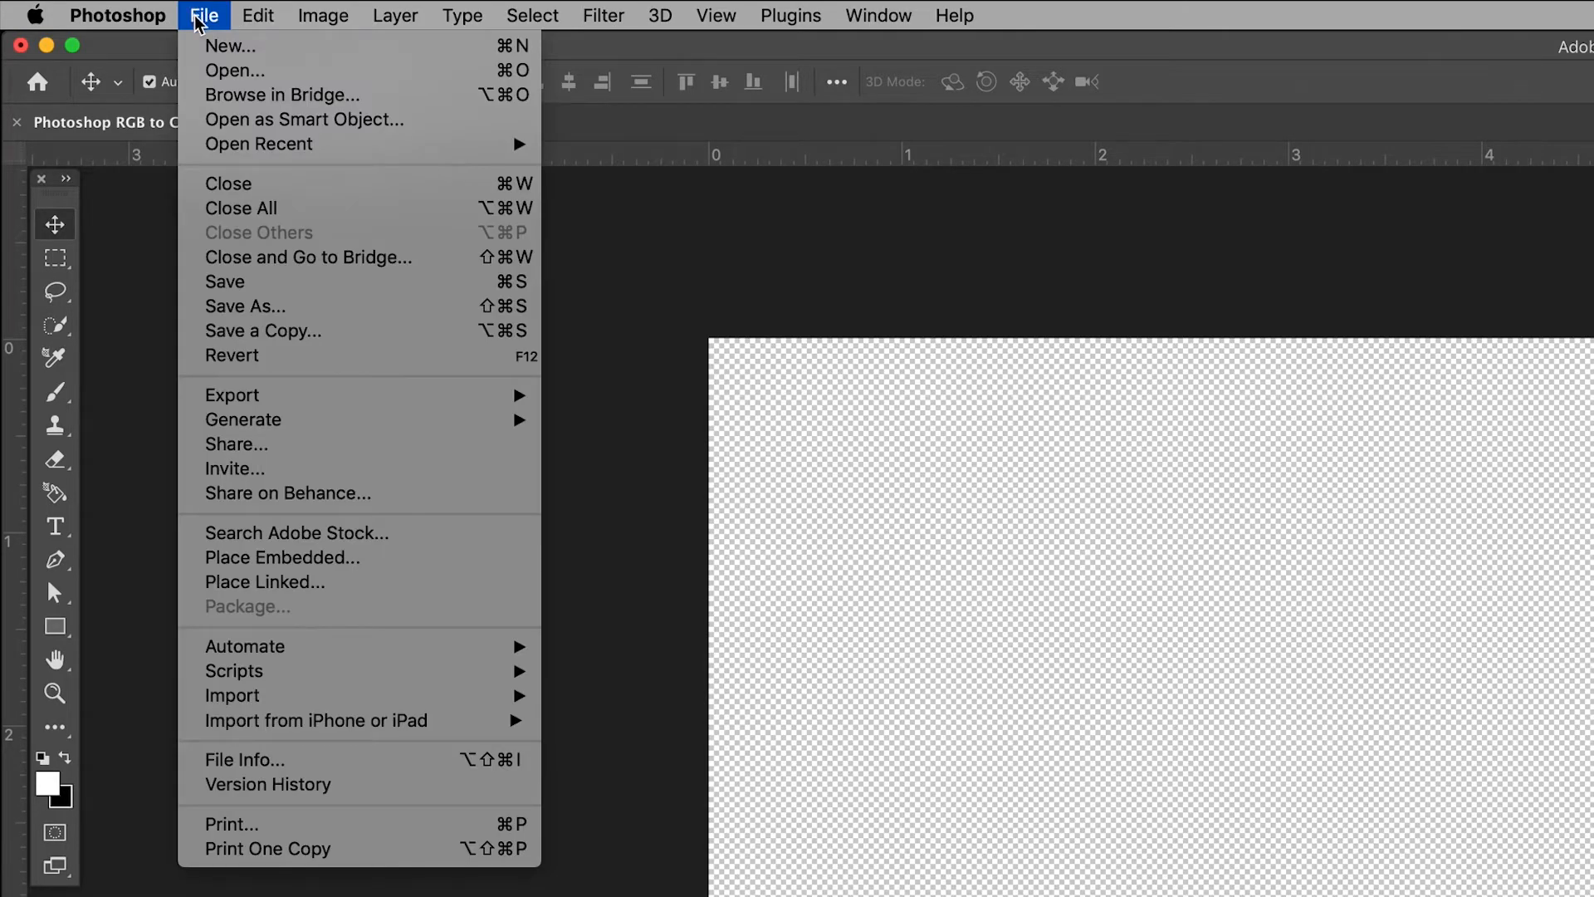
pyautogui.click(235, 70)
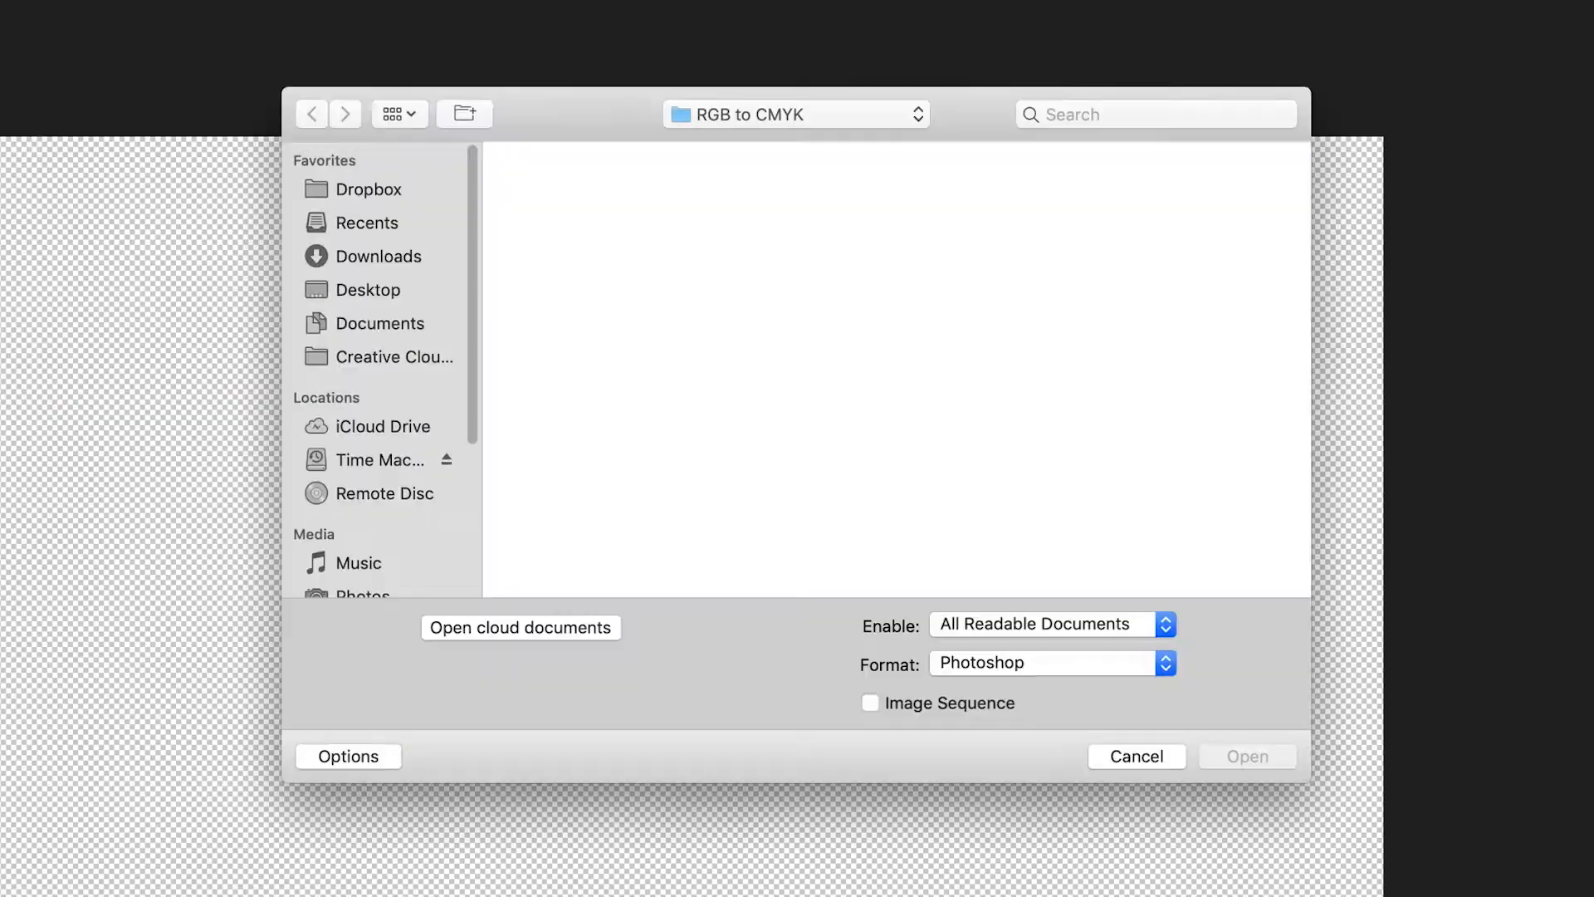
pyautogui.click(558, 389)
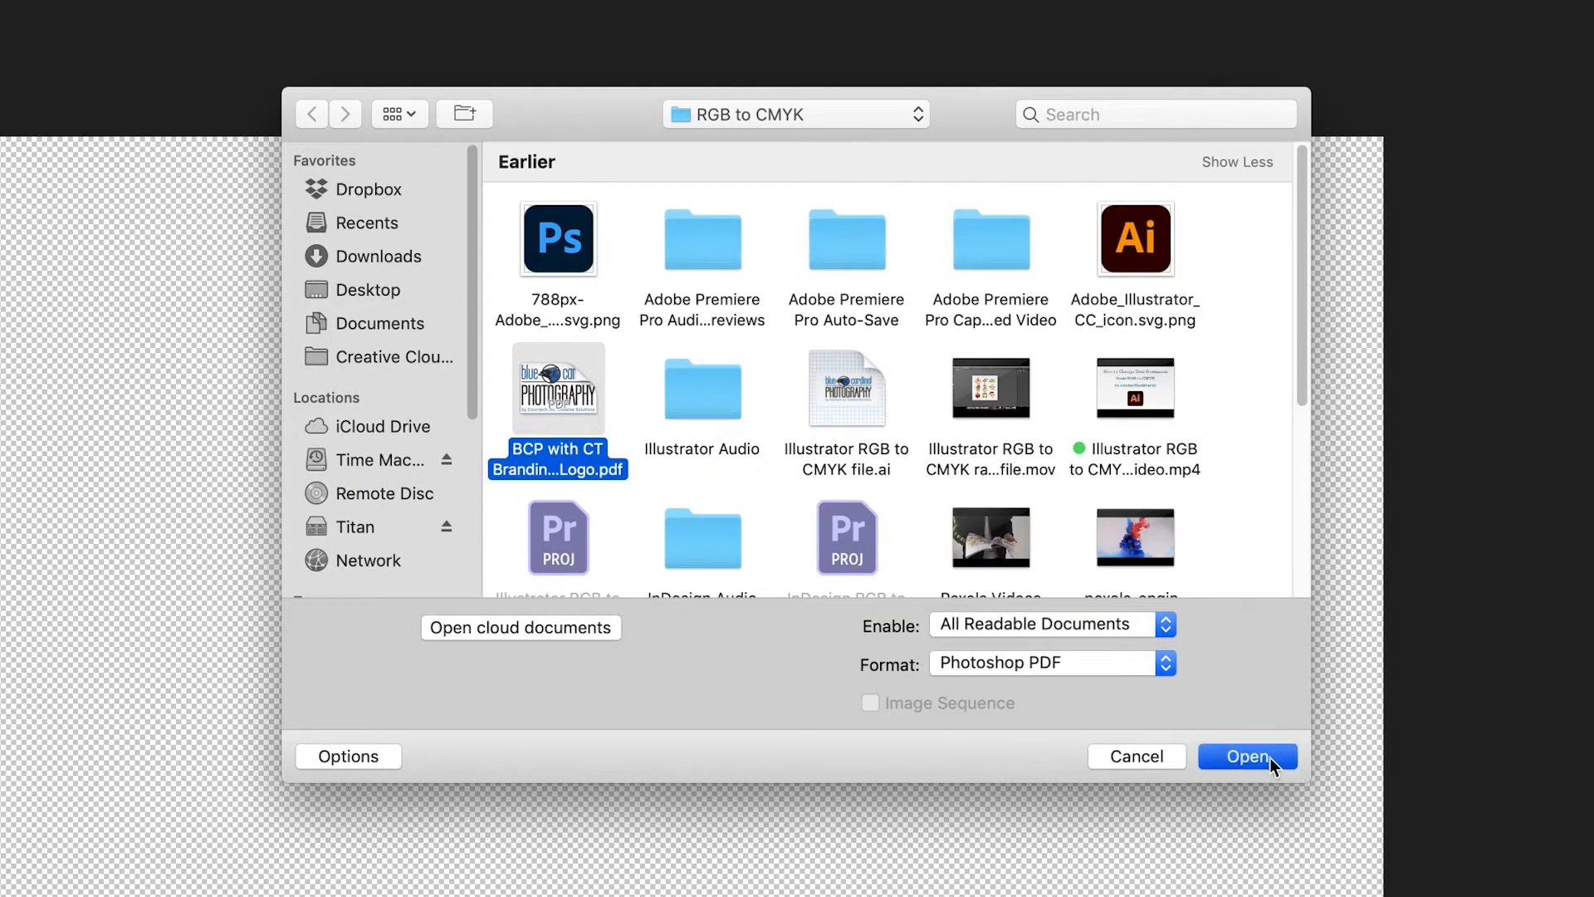
pyautogui.click(1249, 756)
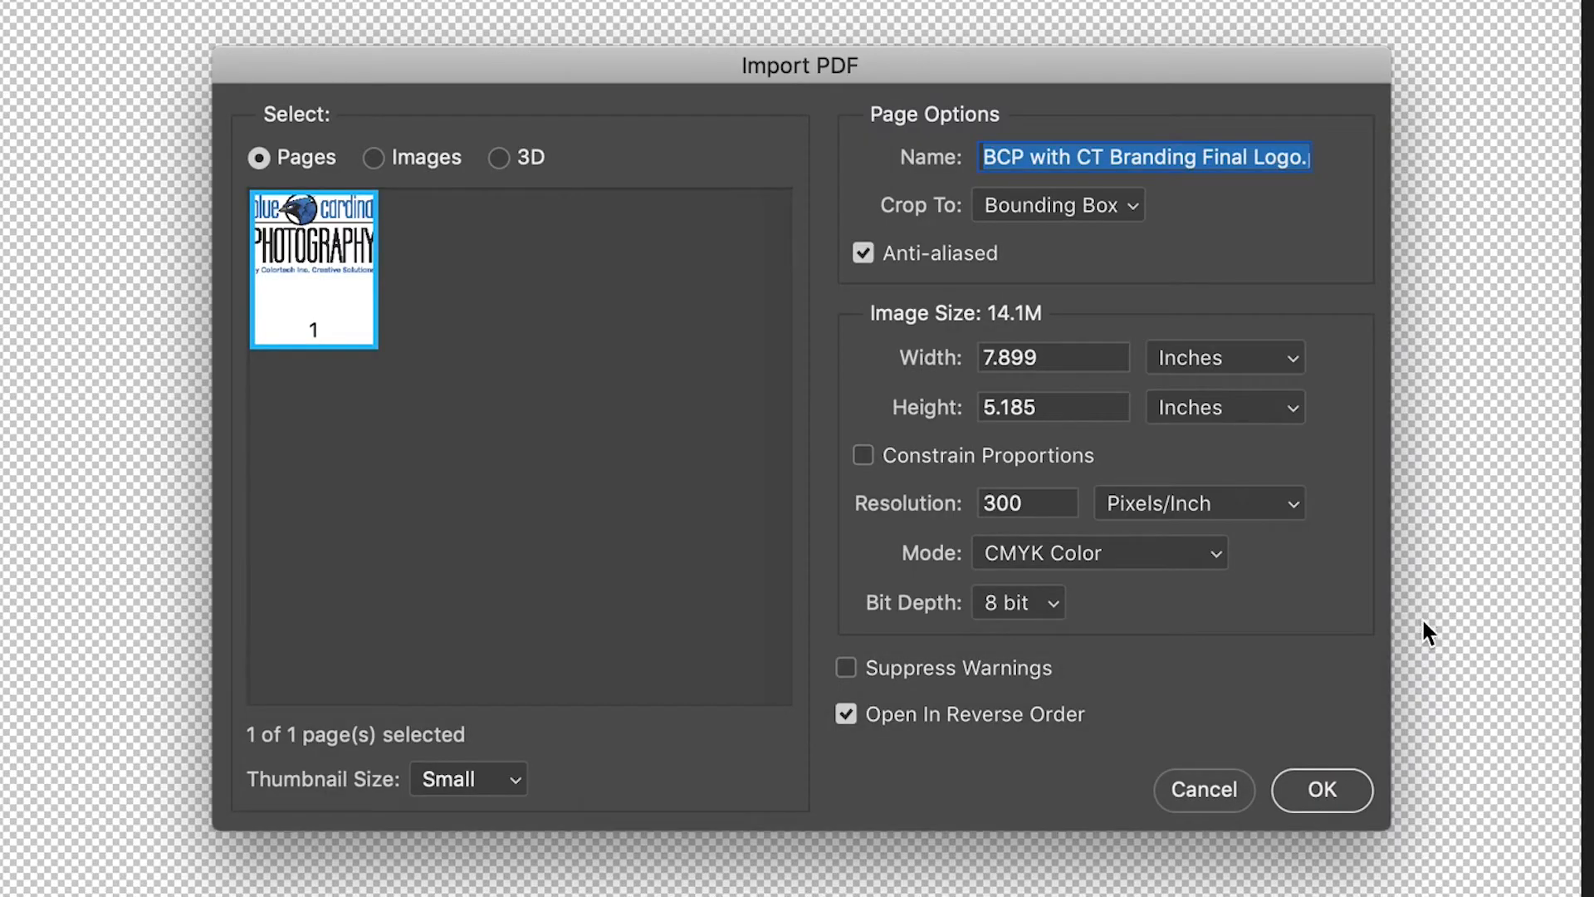
pyautogui.click(1322, 789)
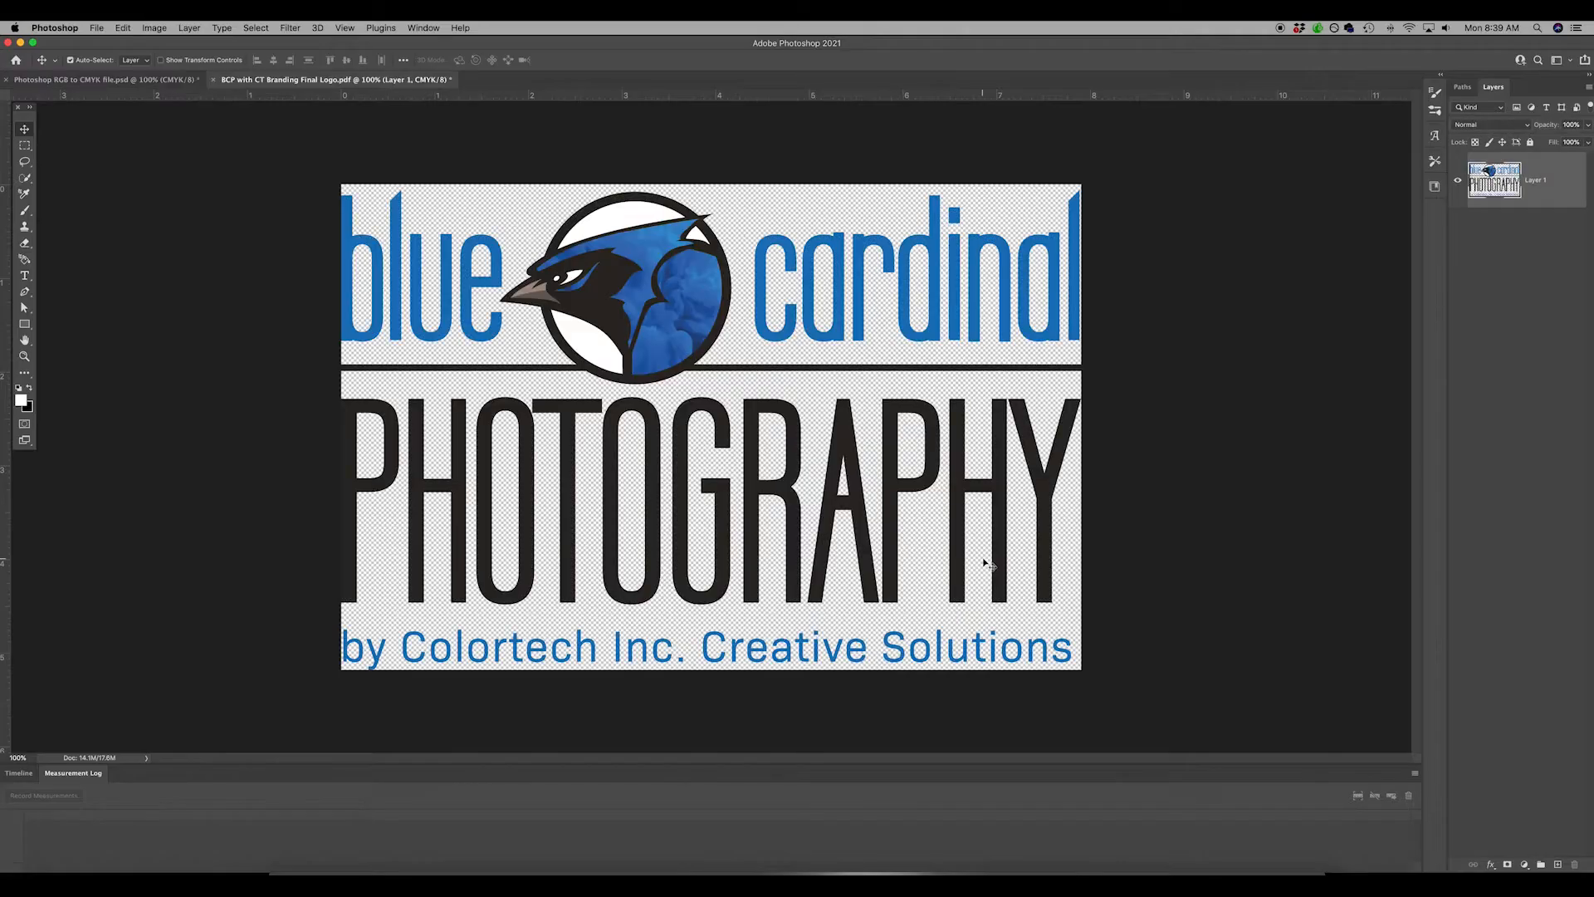
pyautogui.moveTo(1077, 593)
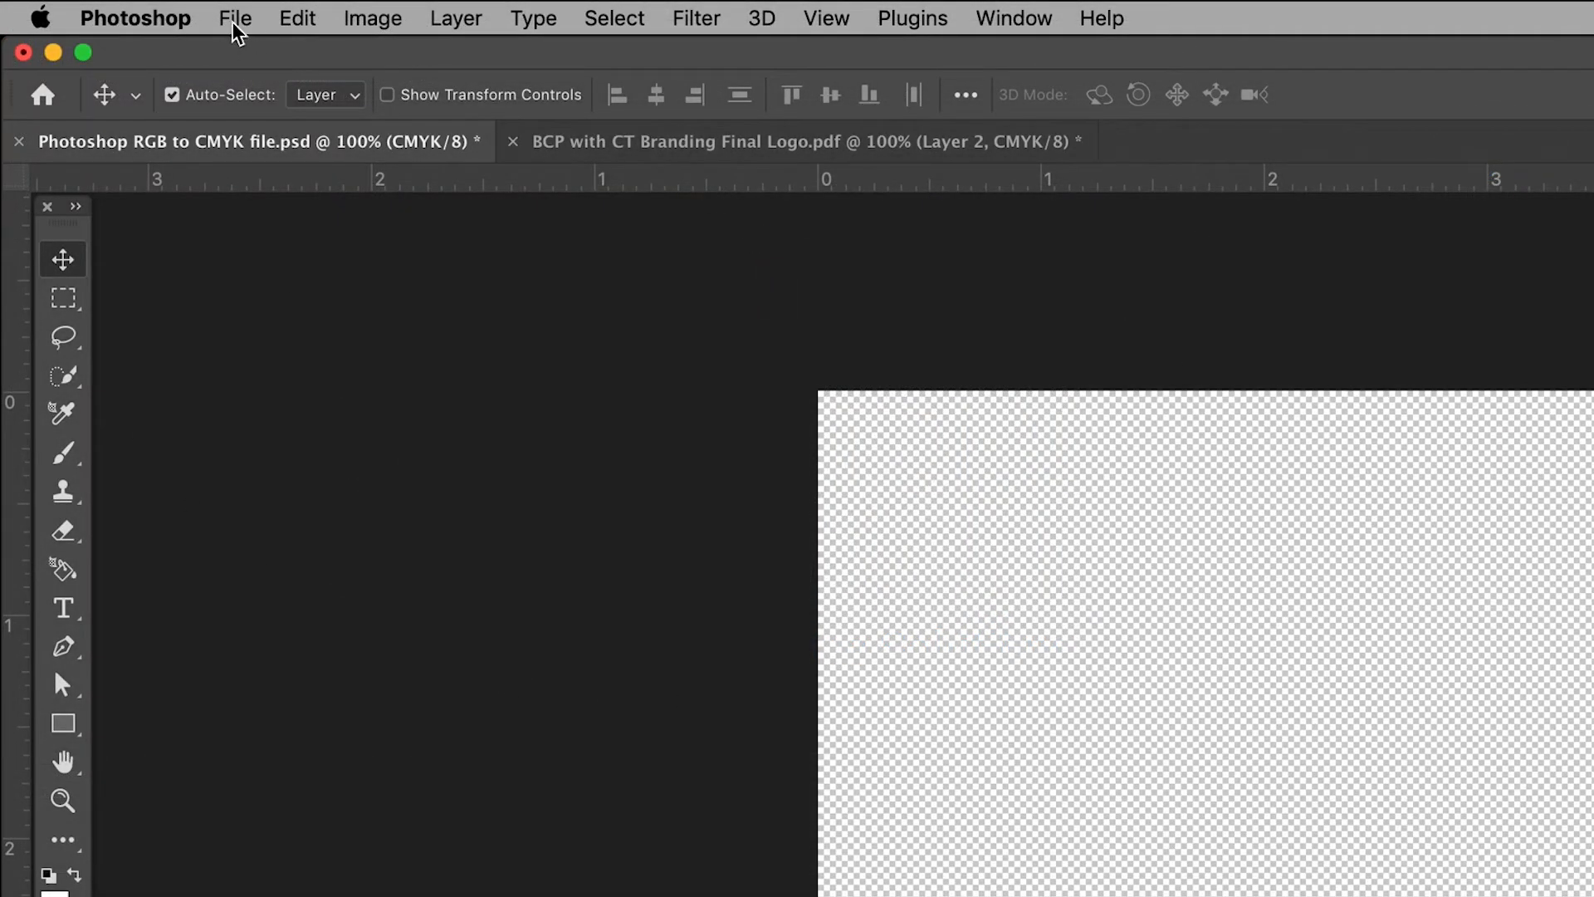
# Place the BCP logo PDF as an embedded smart object layer in the RGB to CMYK document
pyautogui.click(235, 18)
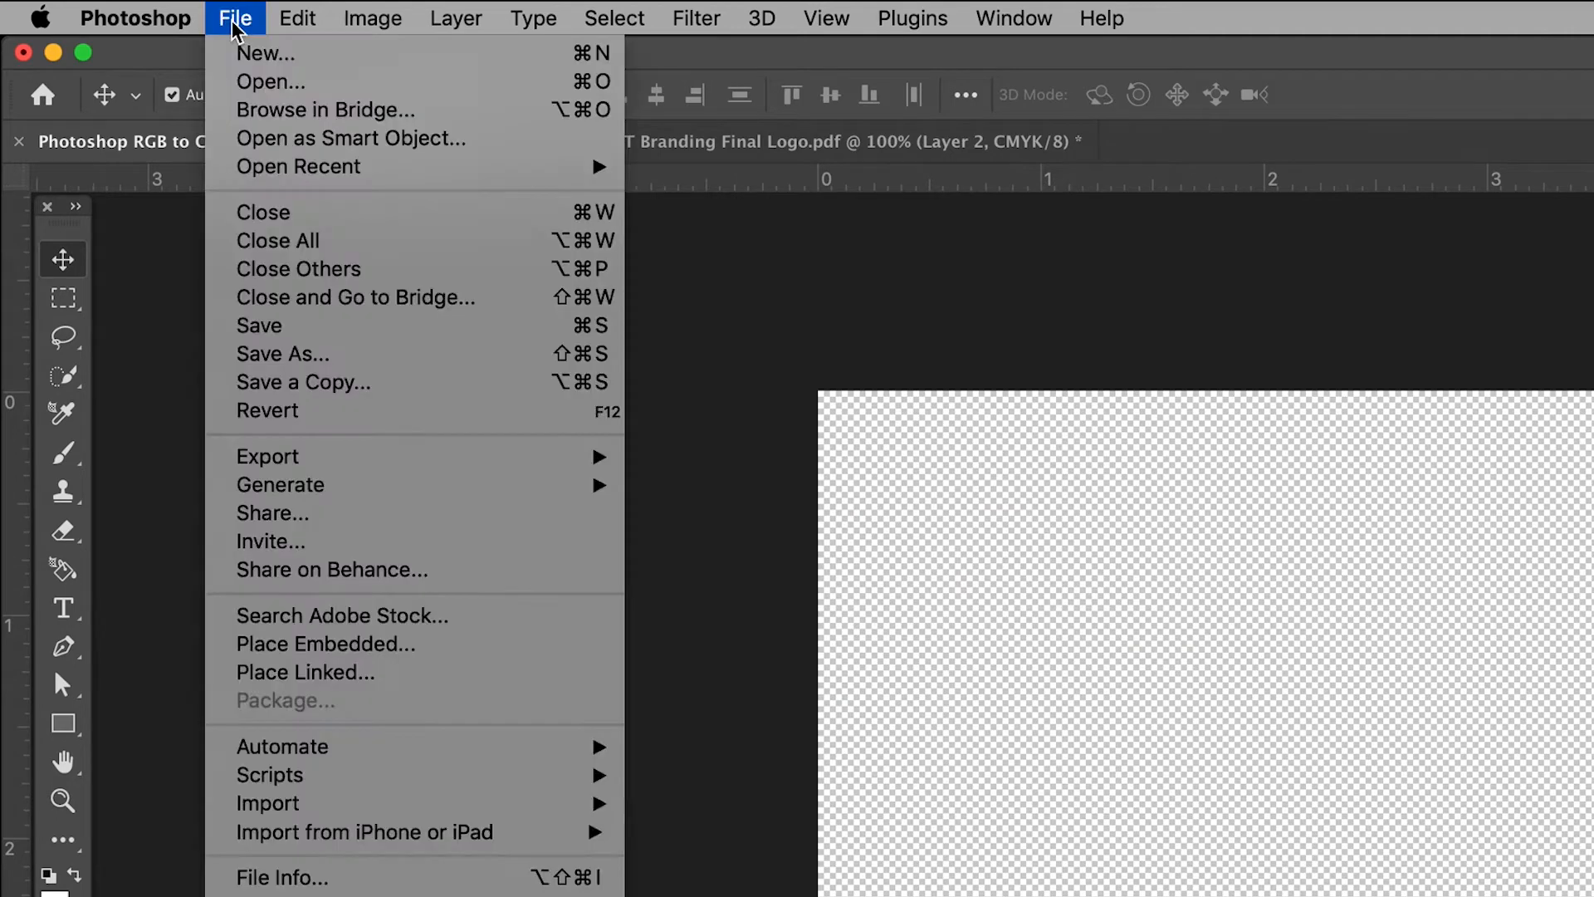
pyautogui.moveTo(355, 704)
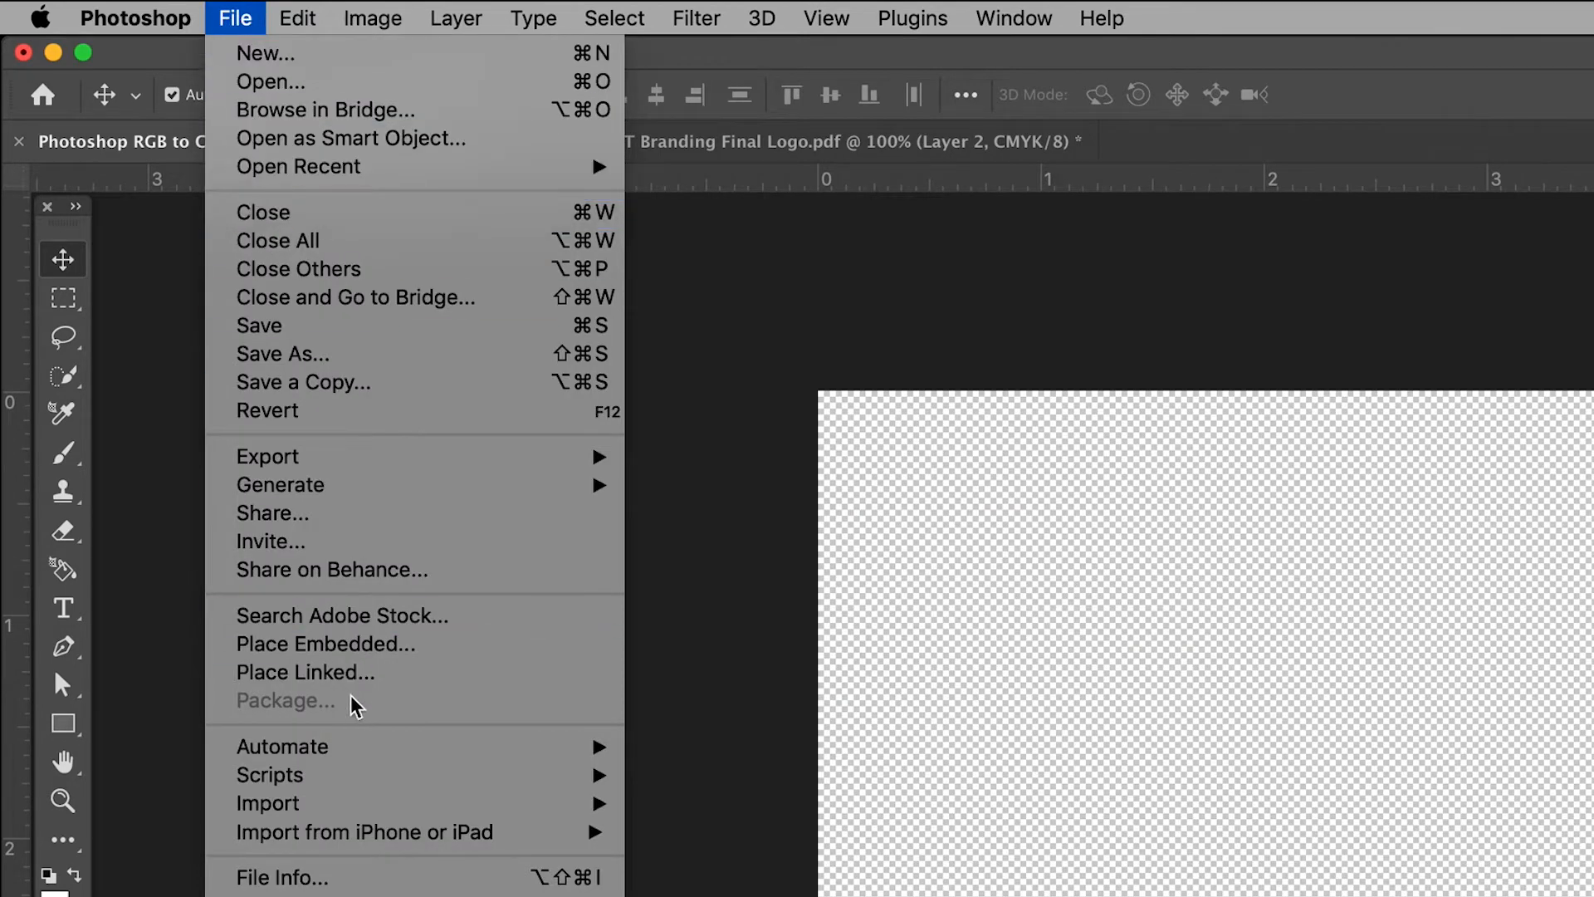
pyautogui.moveTo(327, 656)
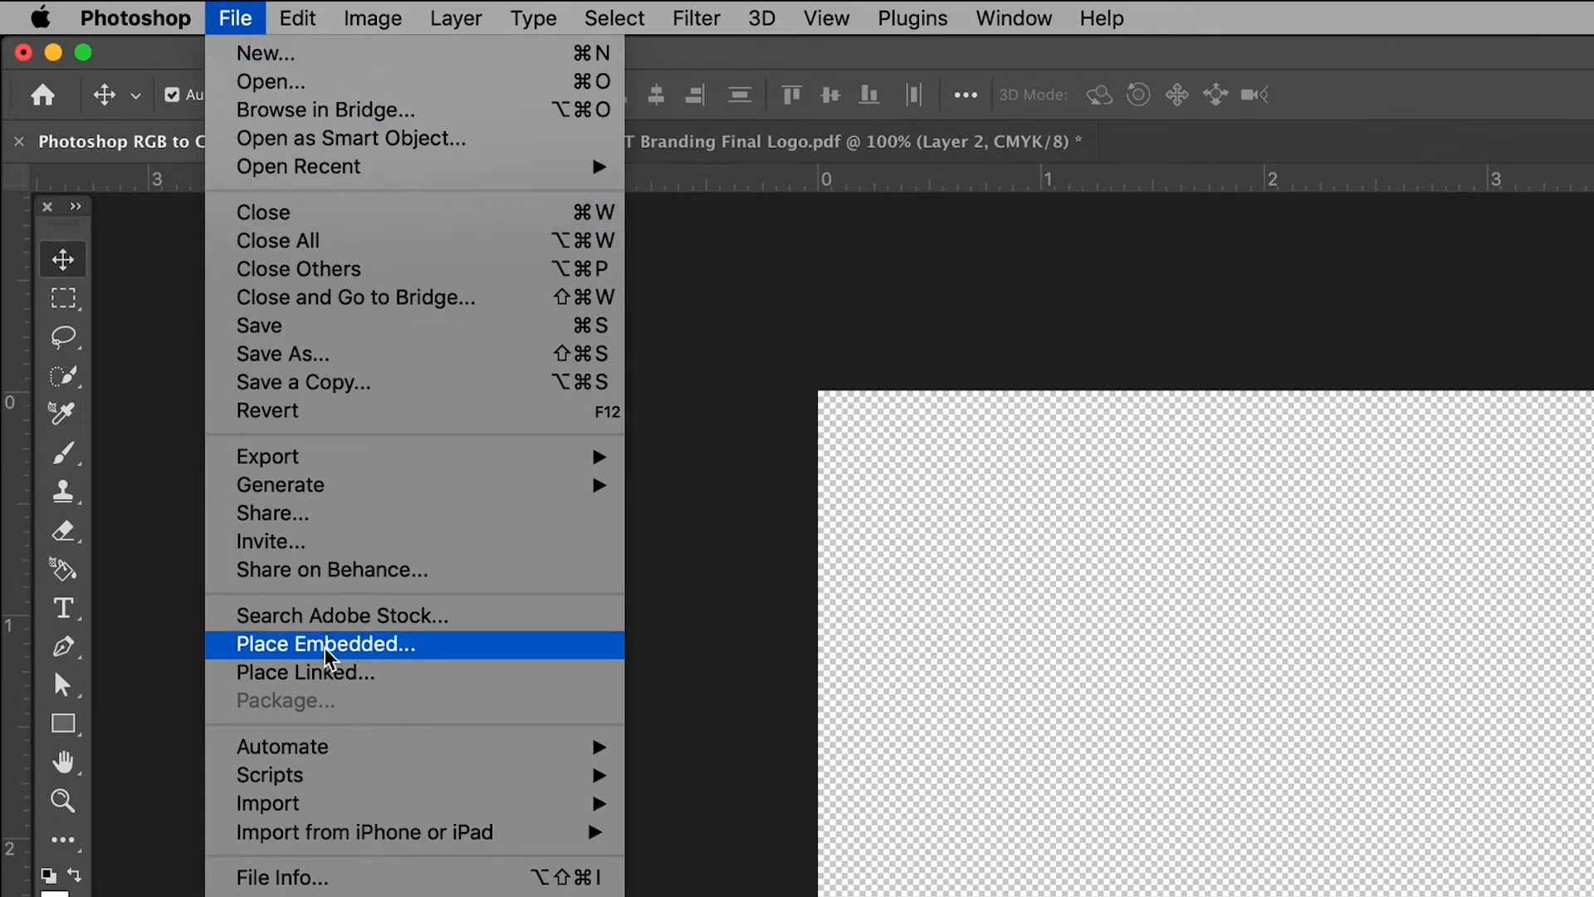
pyautogui.click(325, 644)
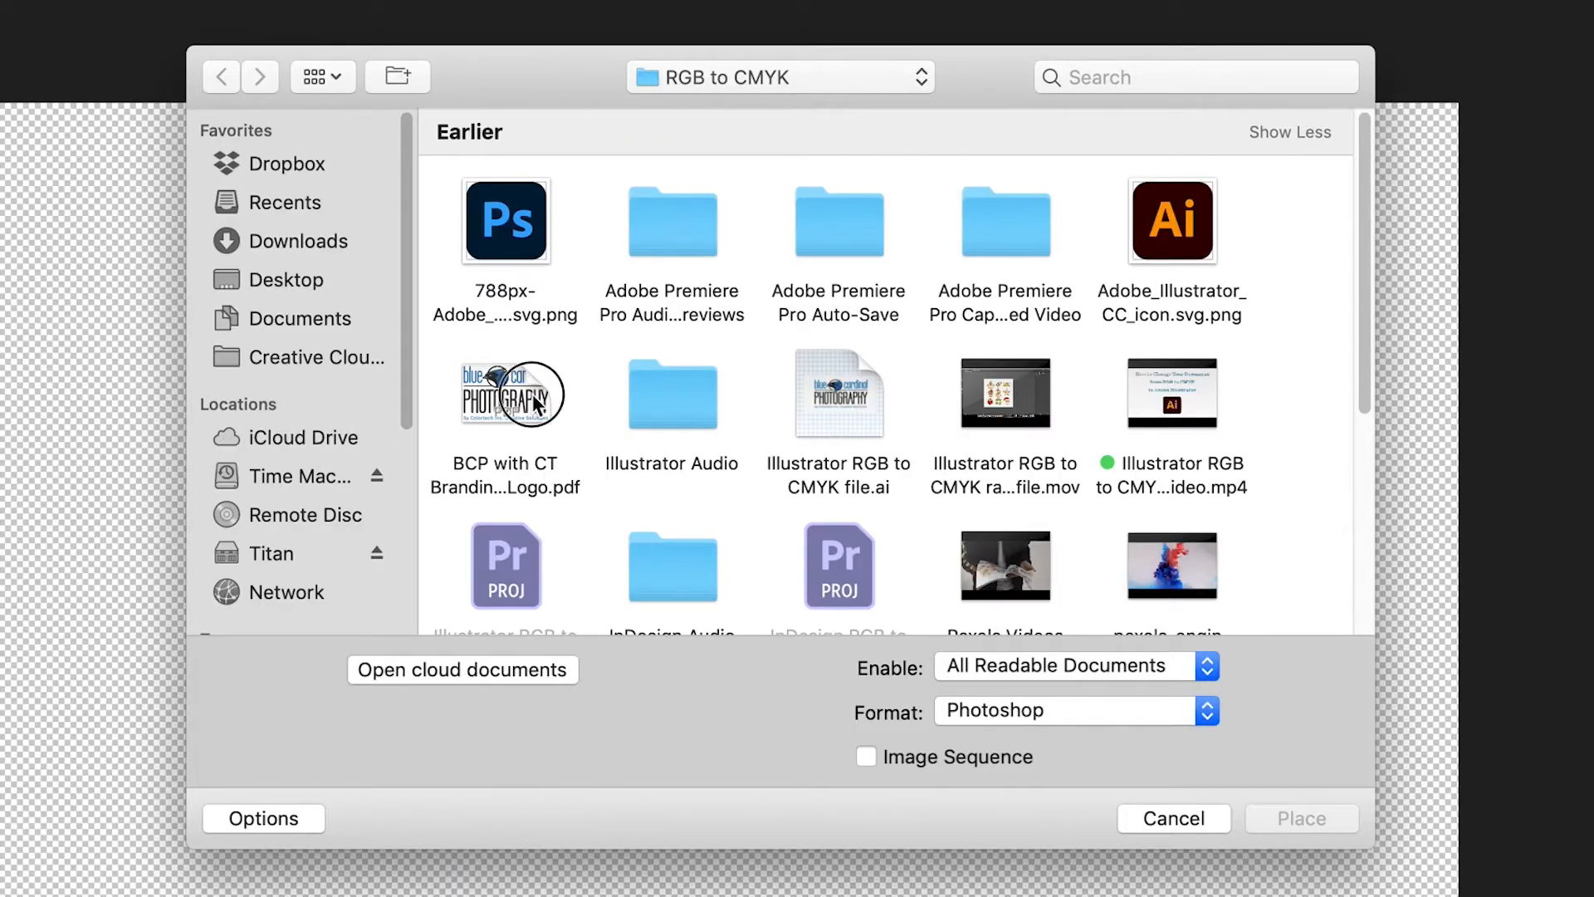
pyautogui.doubleClick(504, 394)
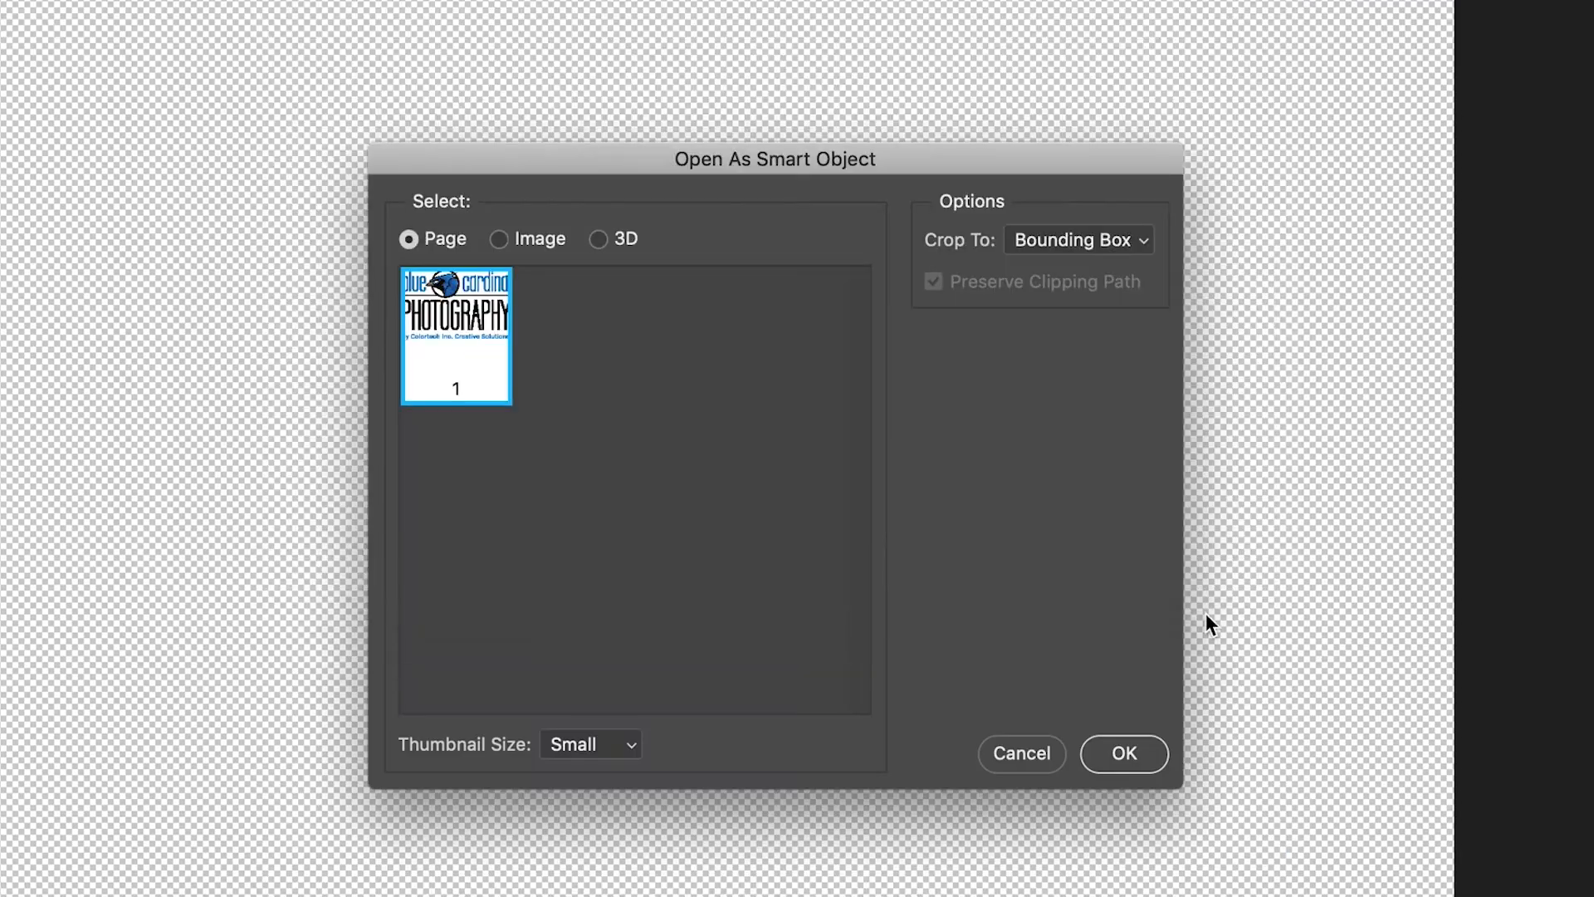
pyautogui.click(1123, 754)
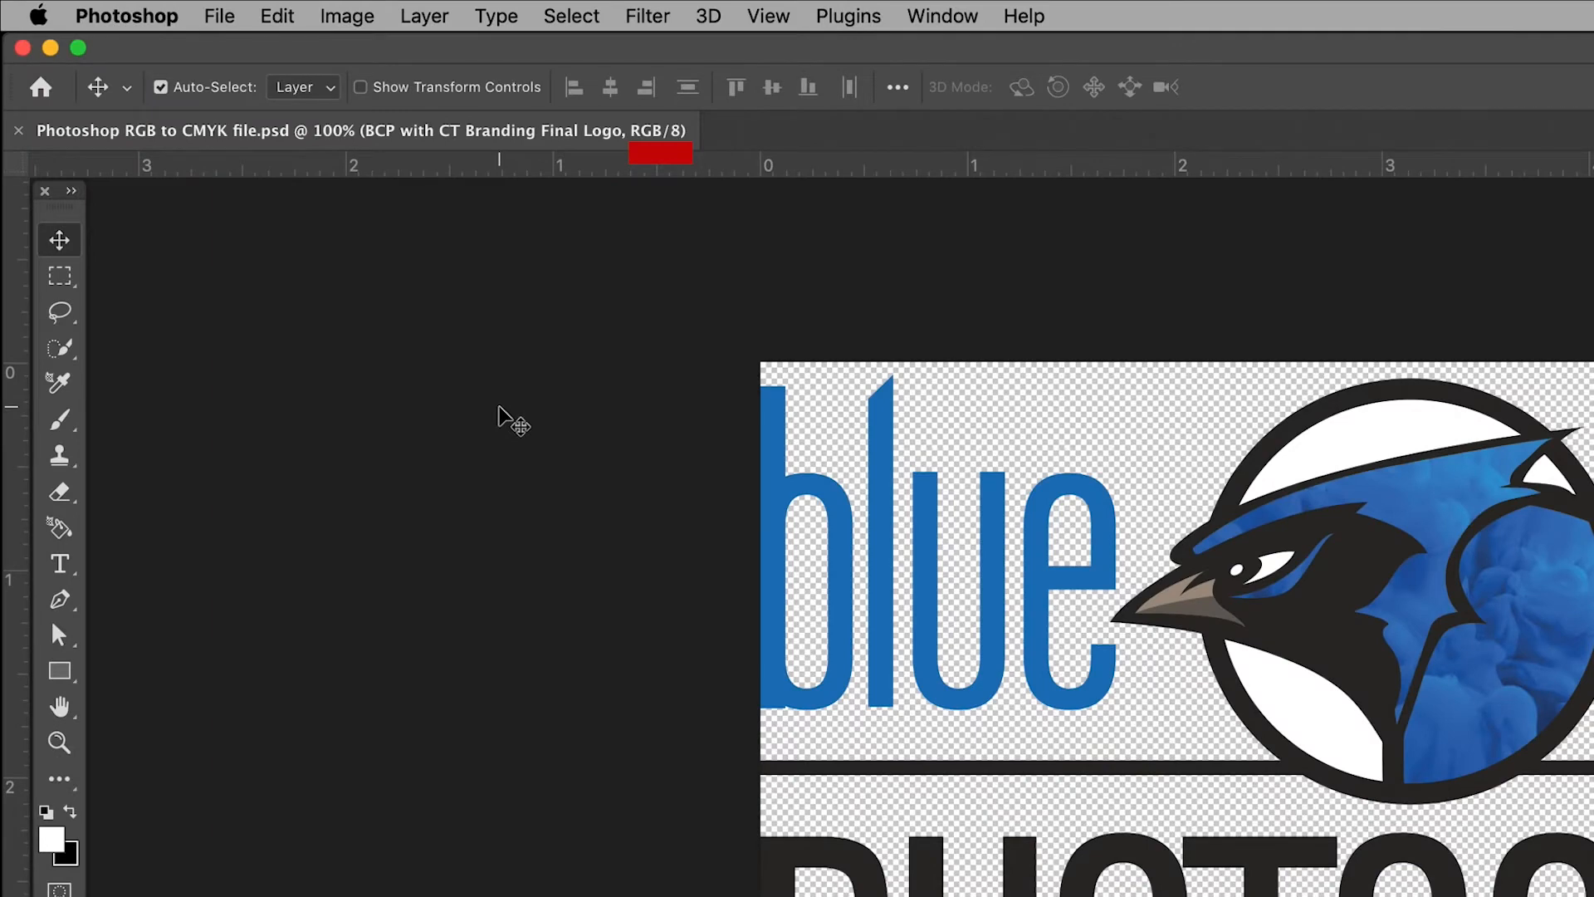
pyautogui.moveTo(656, 169)
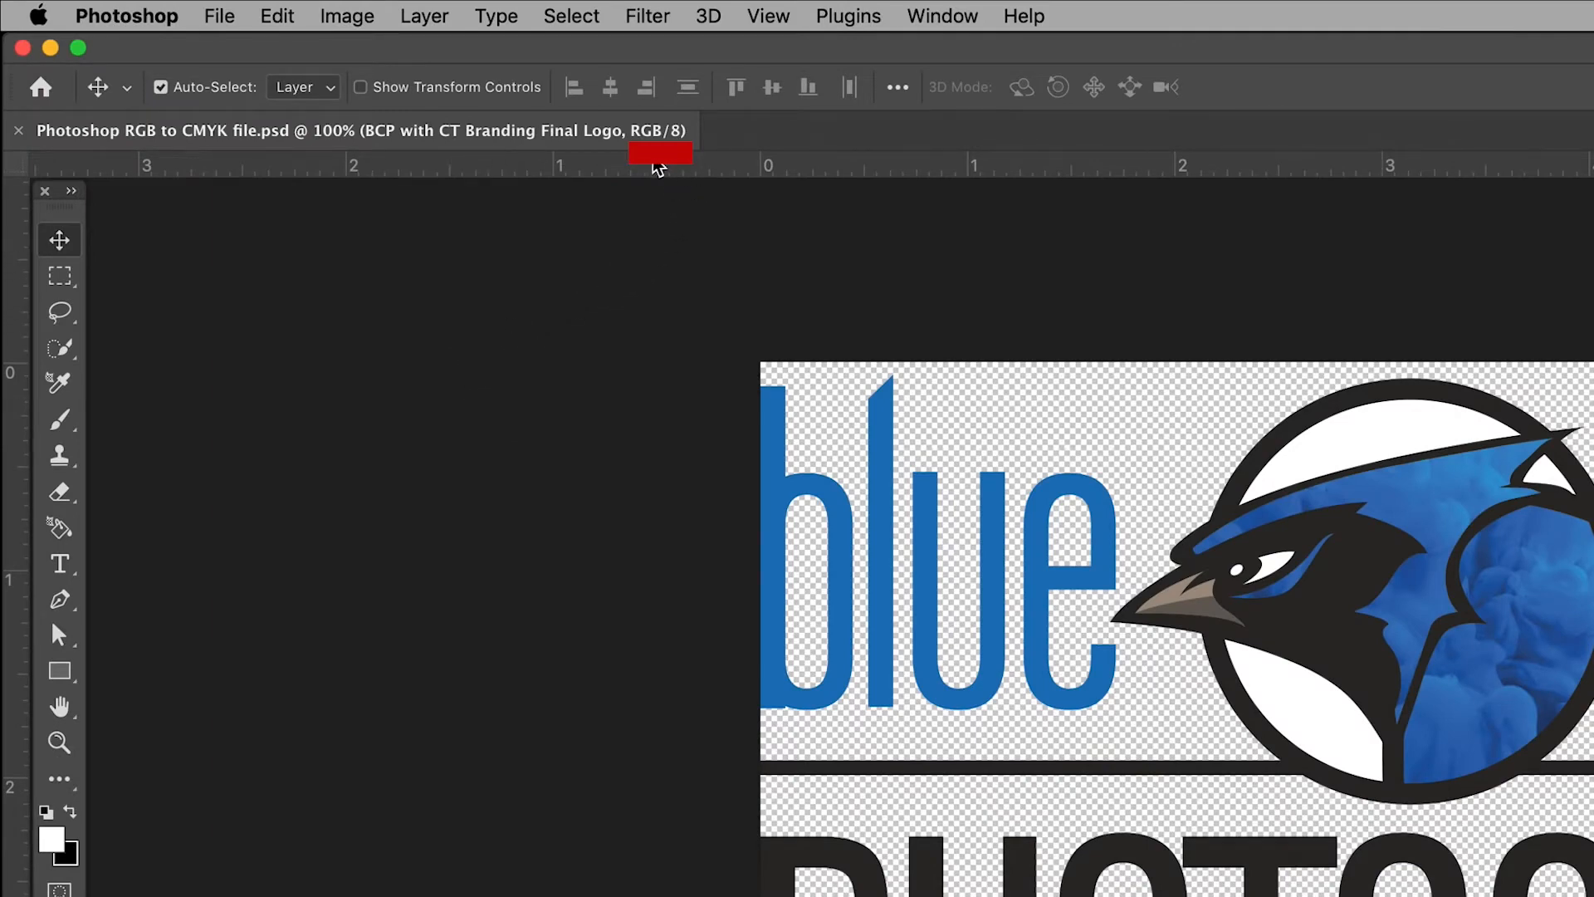
pyautogui.moveTo(699, 154)
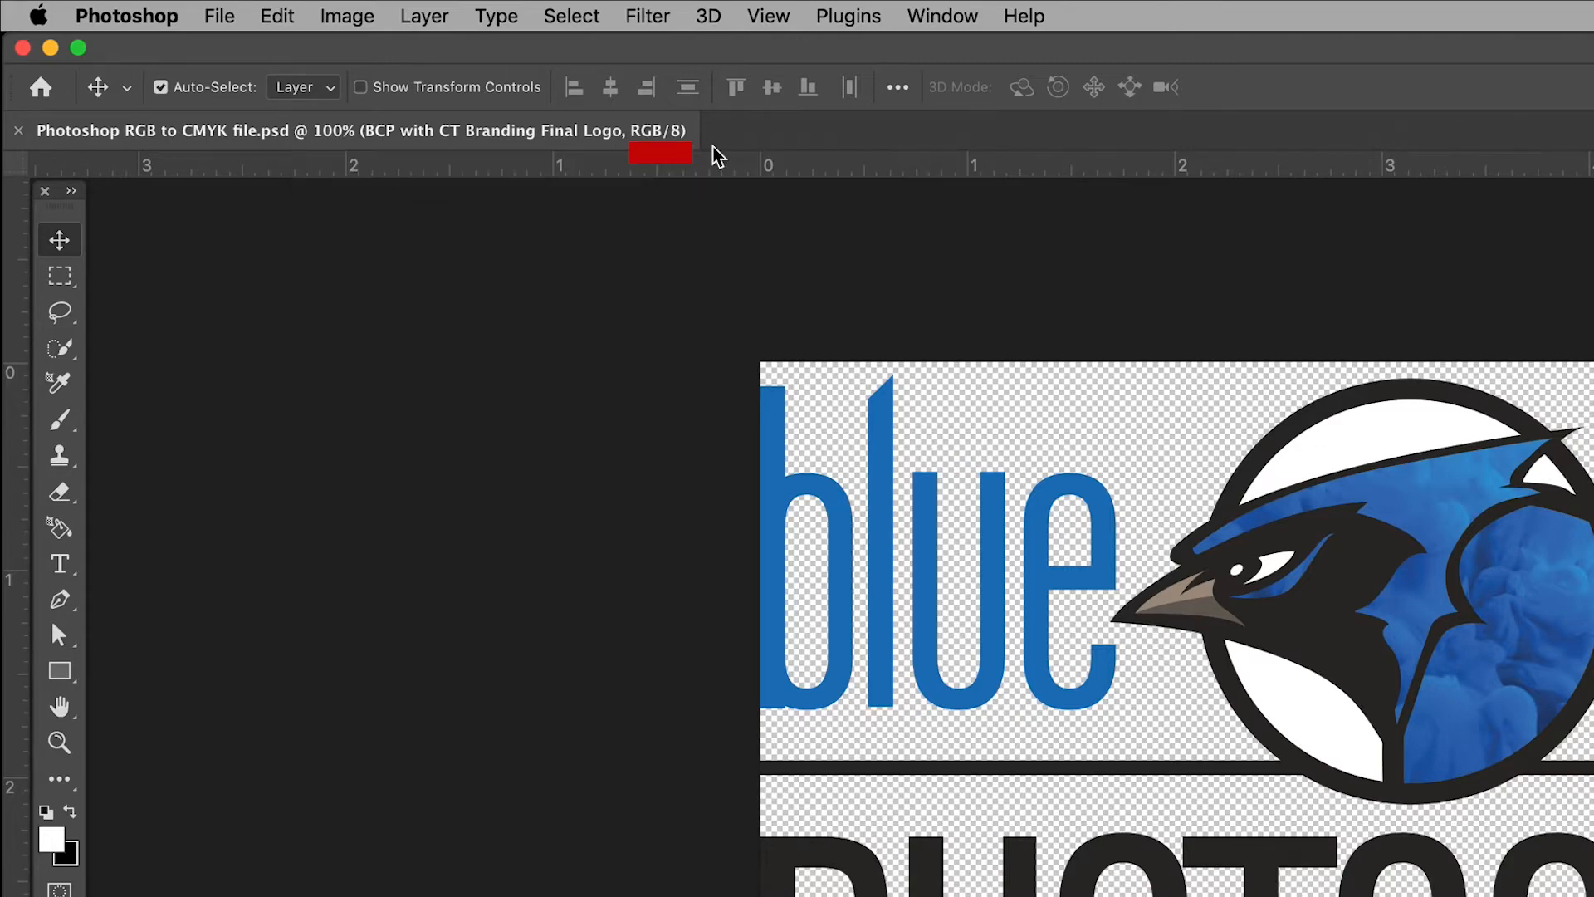
pyautogui.click(193, 12)
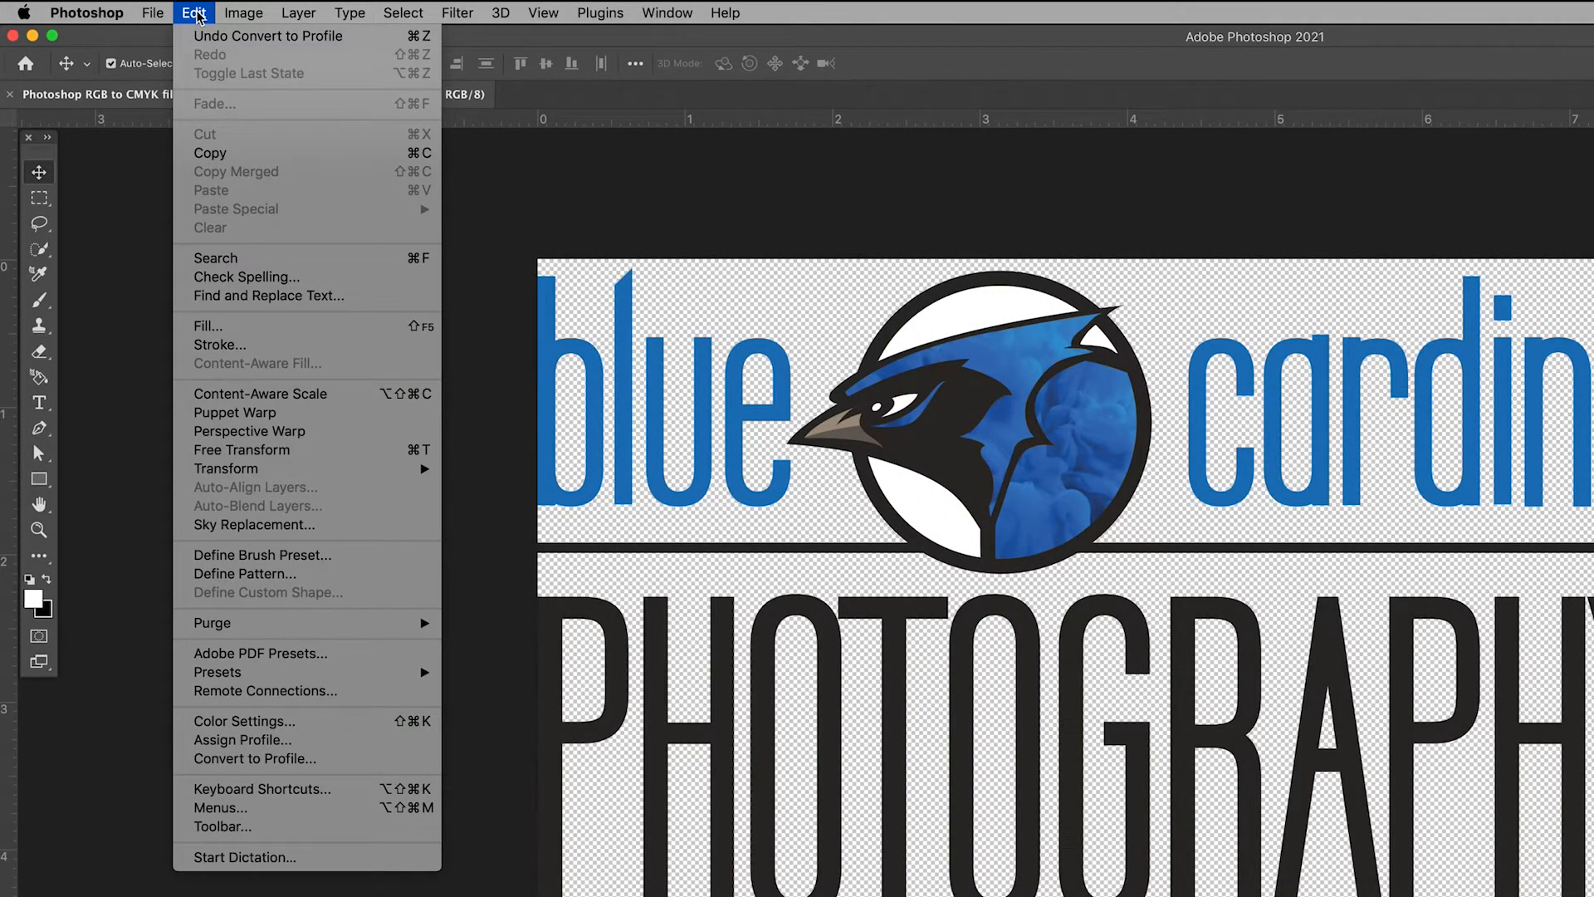
pyautogui.moveTo(254, 351)
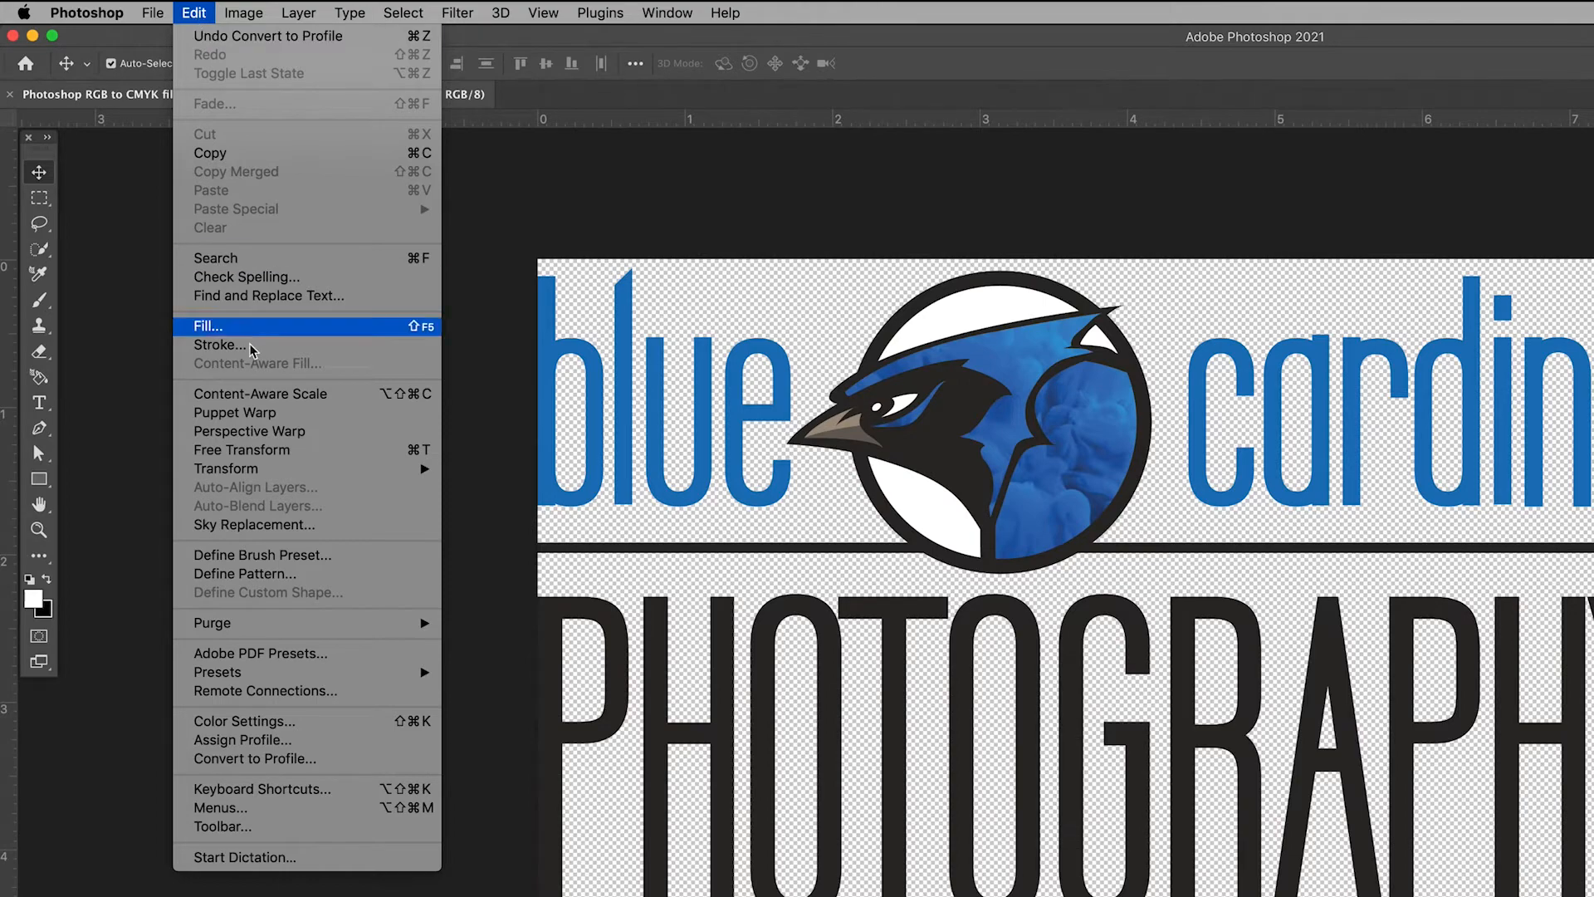
pyautogui.moveTo(254, 764)
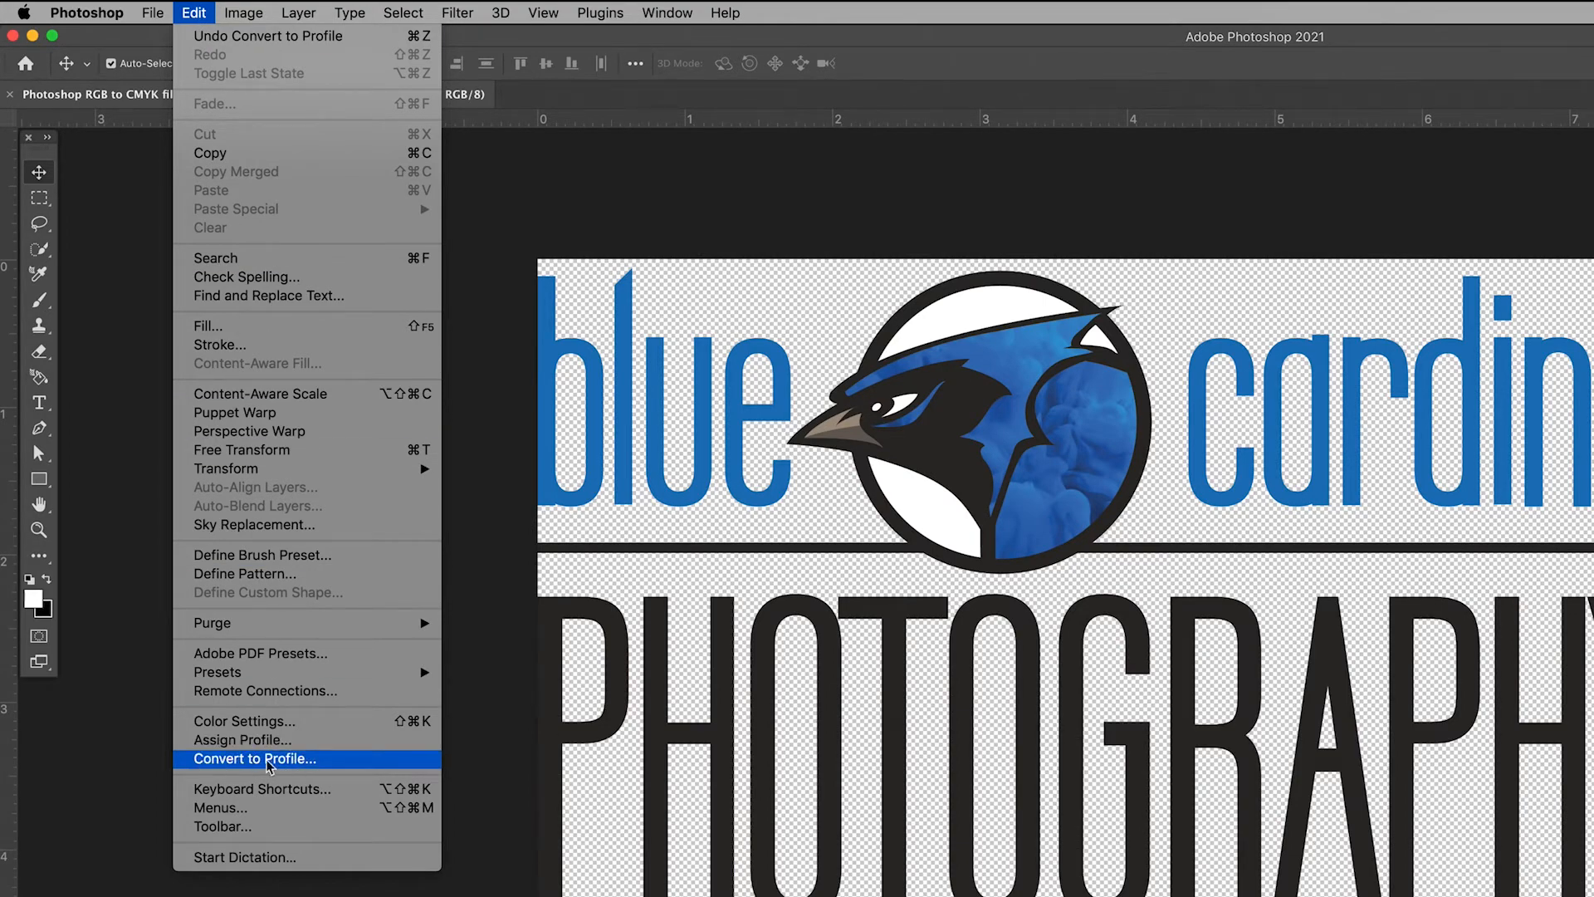
# Convert the document to the Working CMYK U.S. Web Coated (SWOP) v2 profile
pyautogui.click(254, 759)
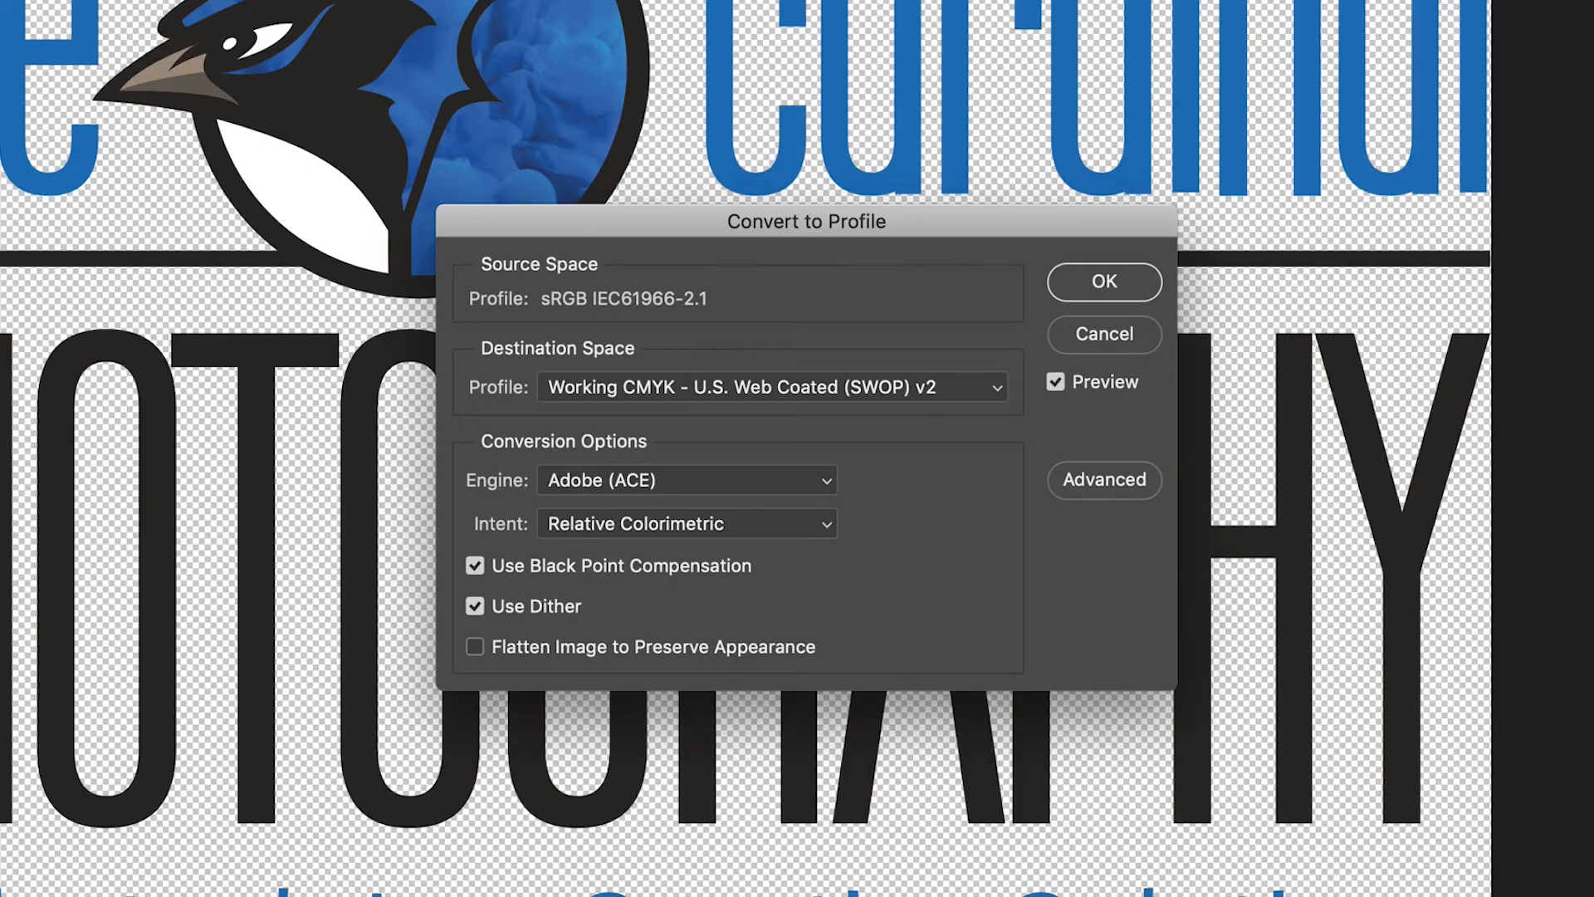
pyautogui.click(771, 387)
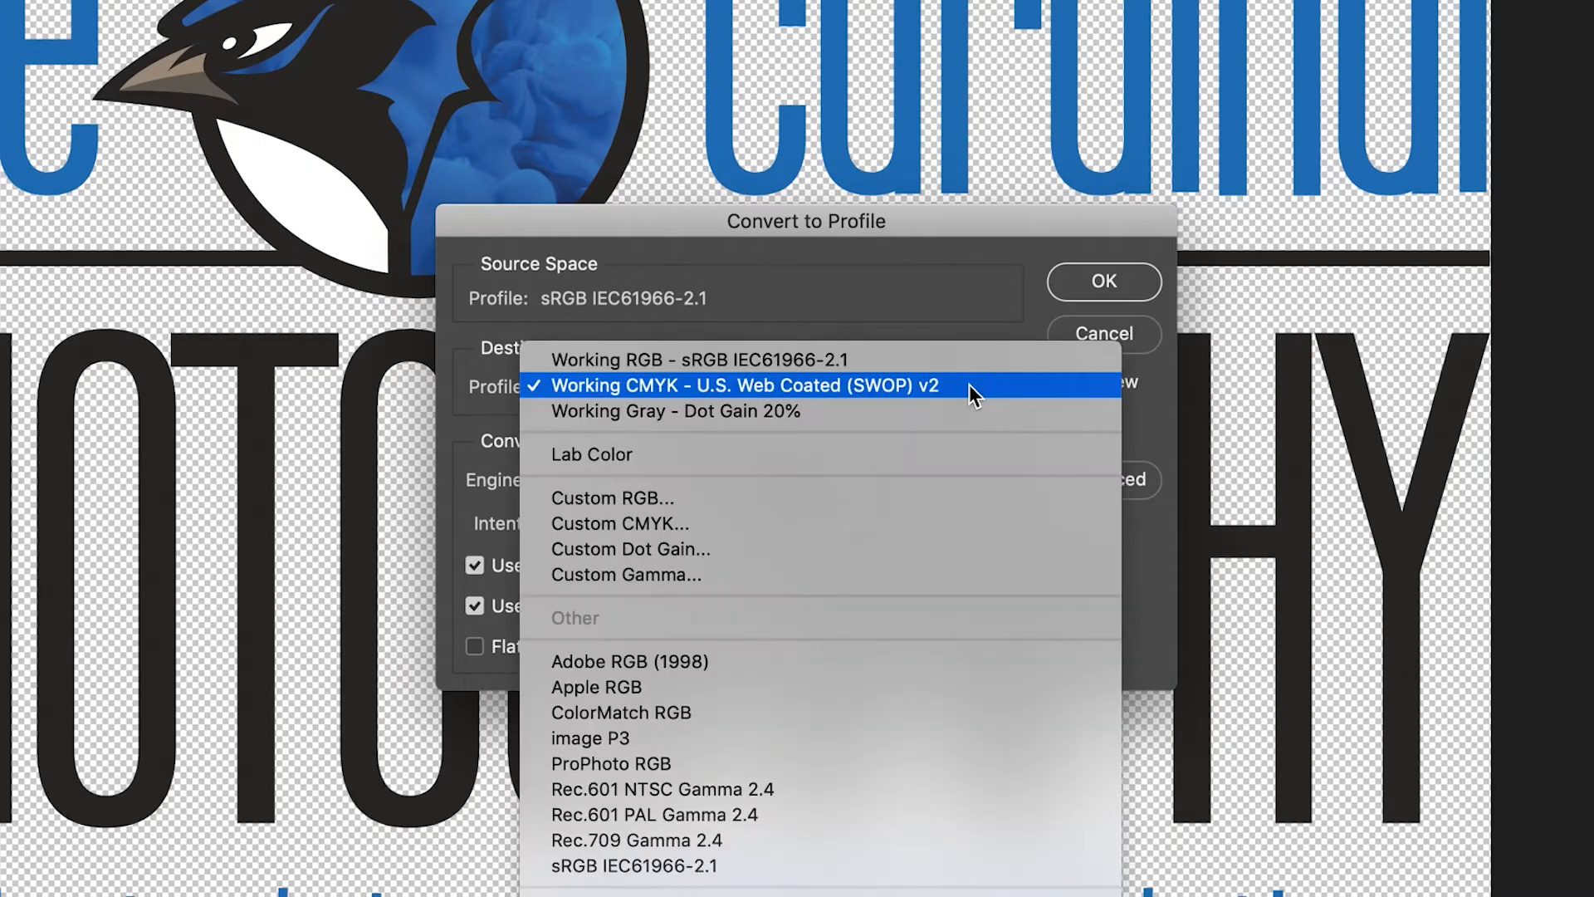
pyautogui.moveTo(899, 434)
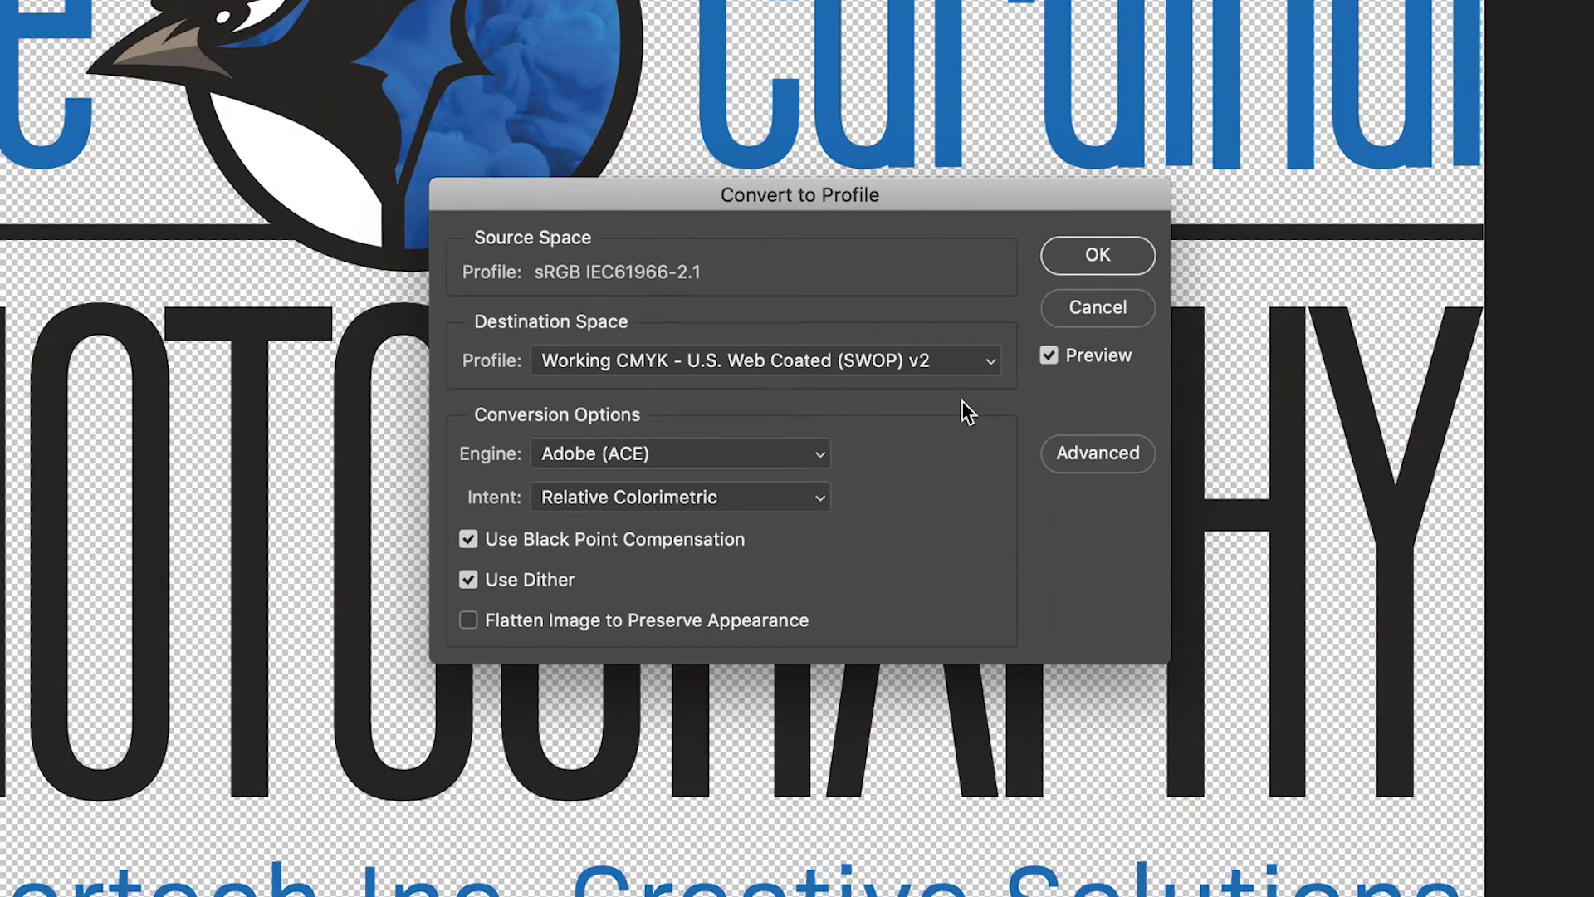
pyautogui.click(1097, 256)
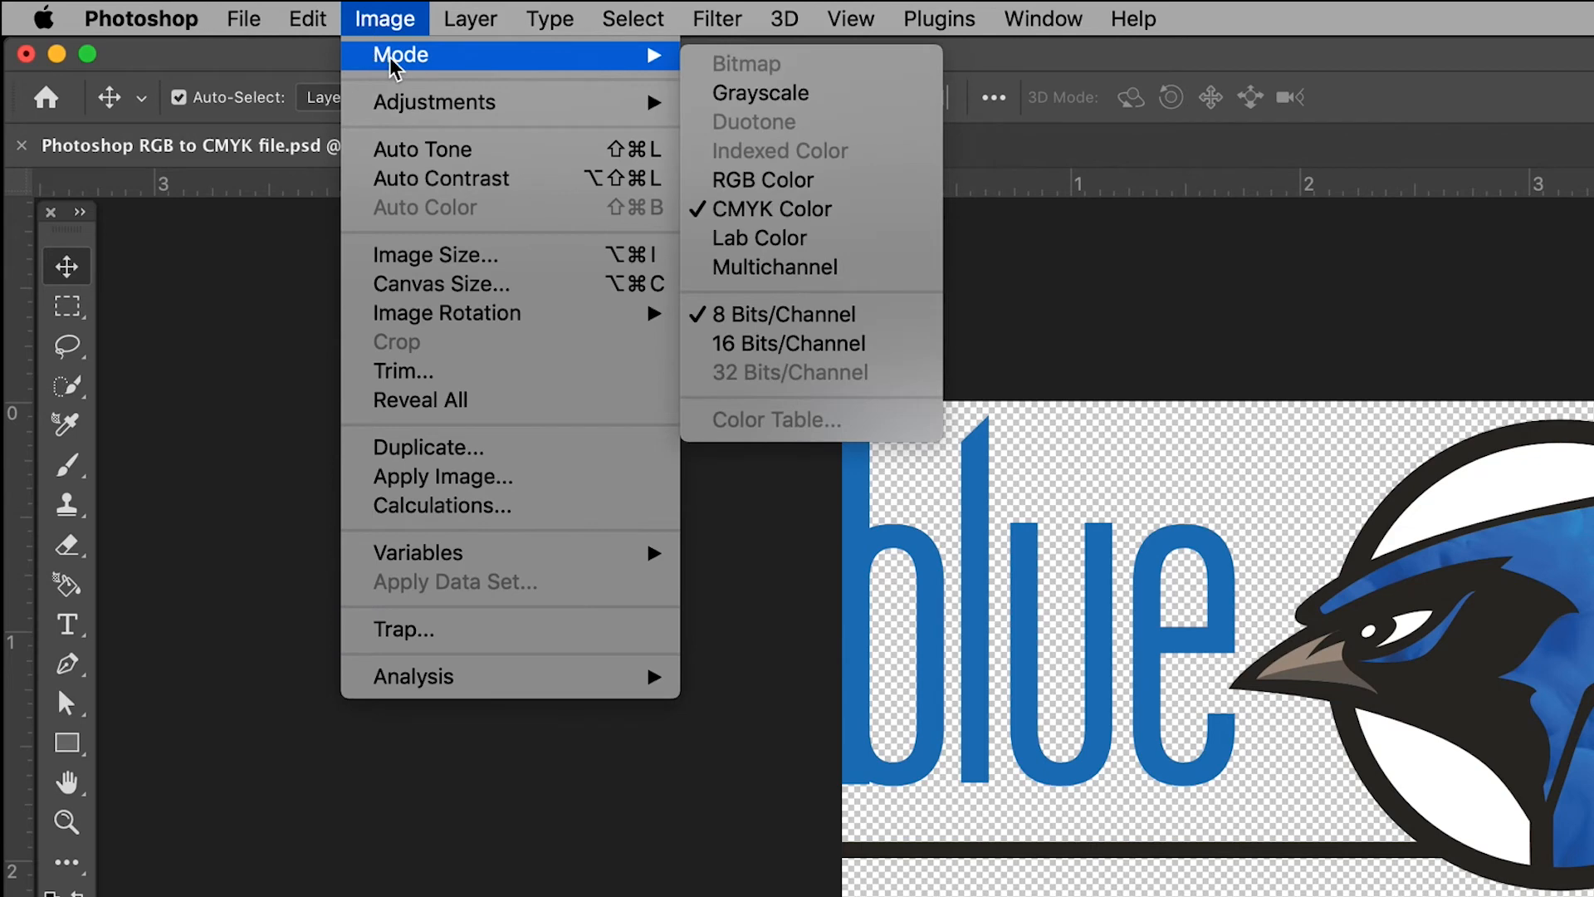
pyautogui.moveTo(756, 68)
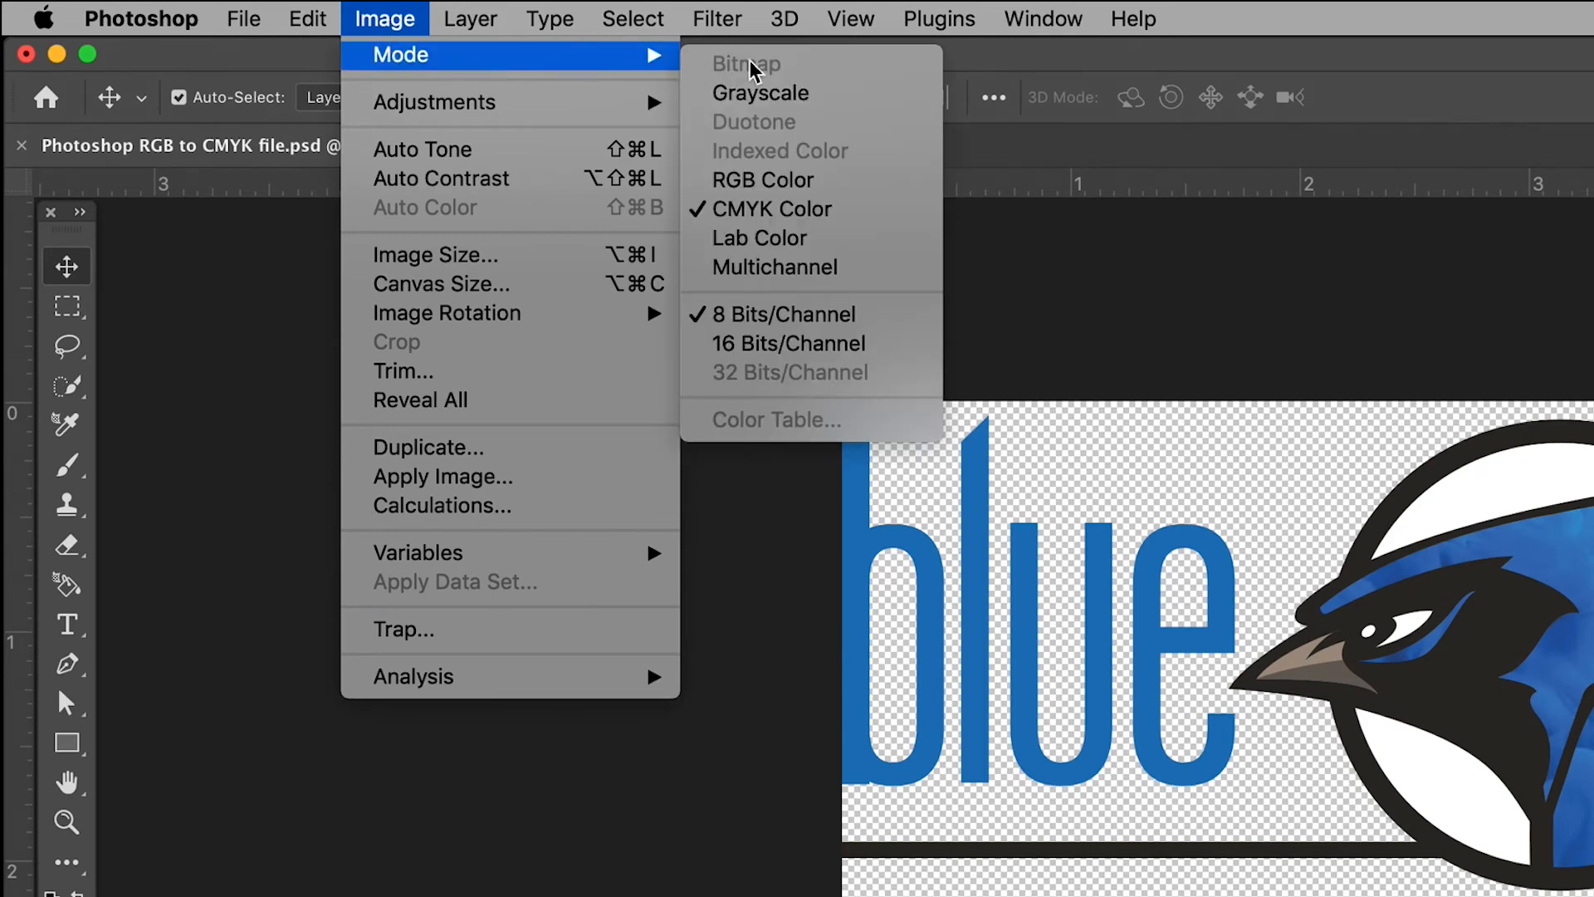
pyautogui.moveTo(879, 271)
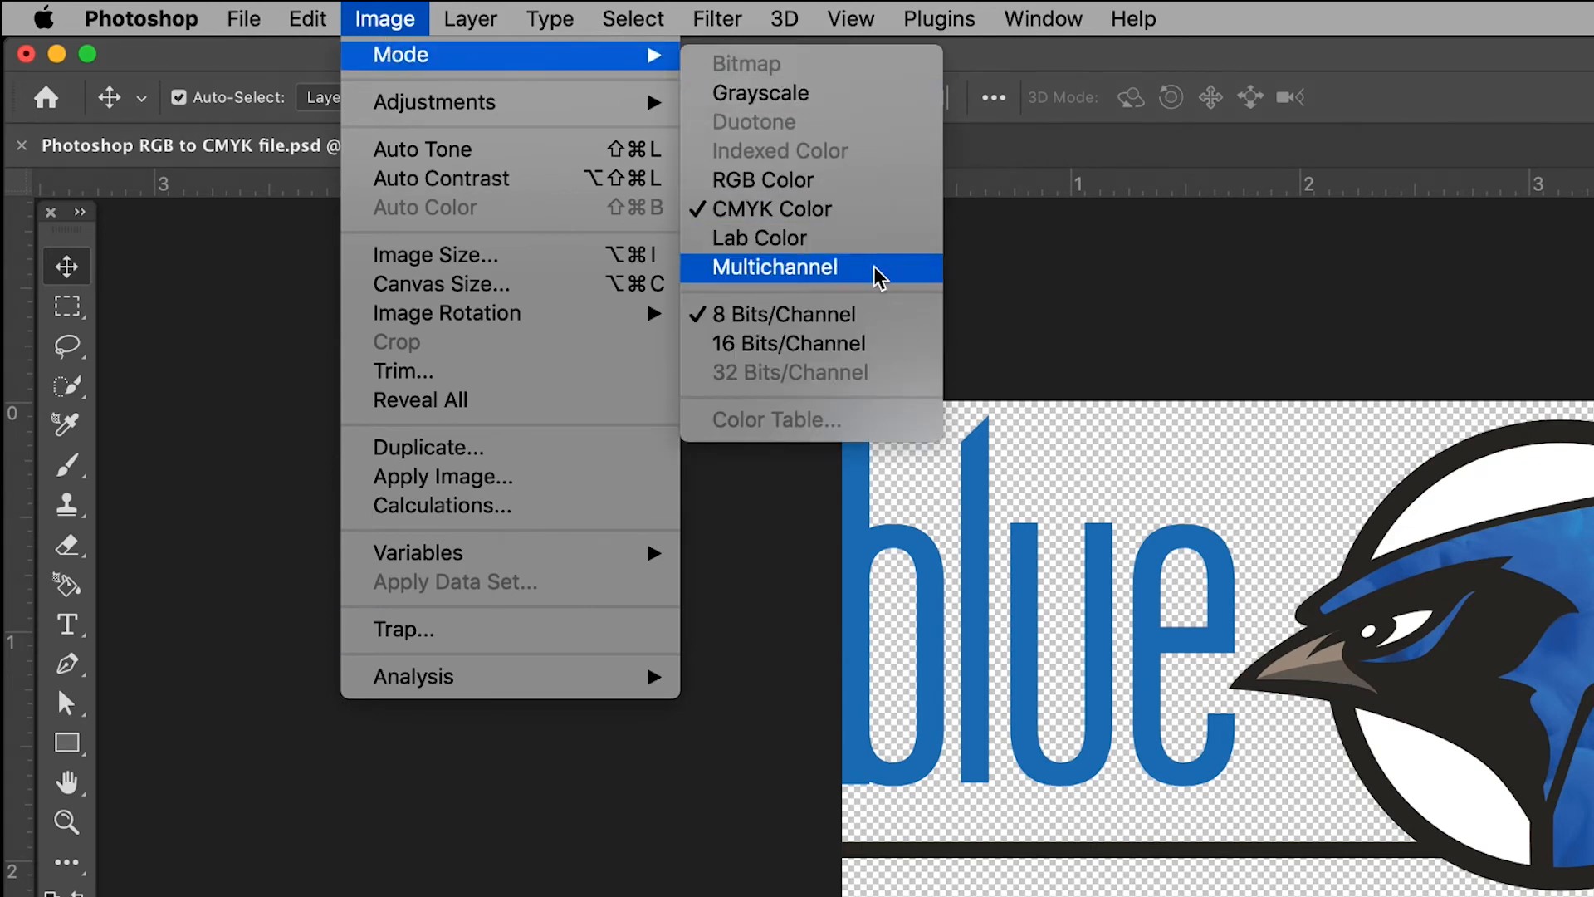
pyautogui.moveTo(866, 158)
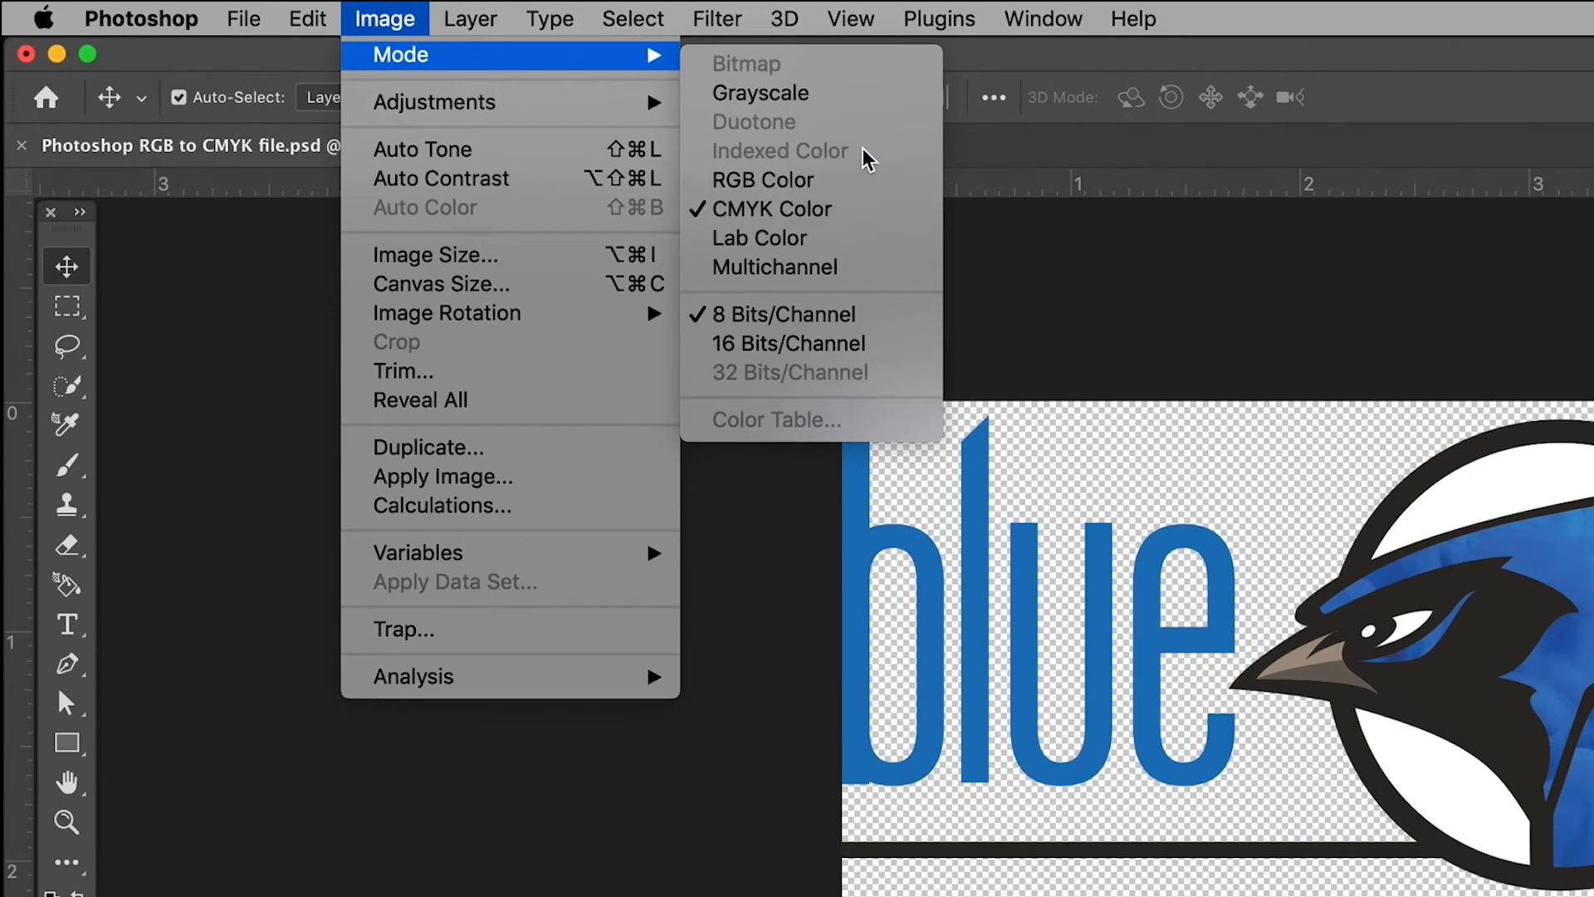
pyautogui.moveTo(865, 143)
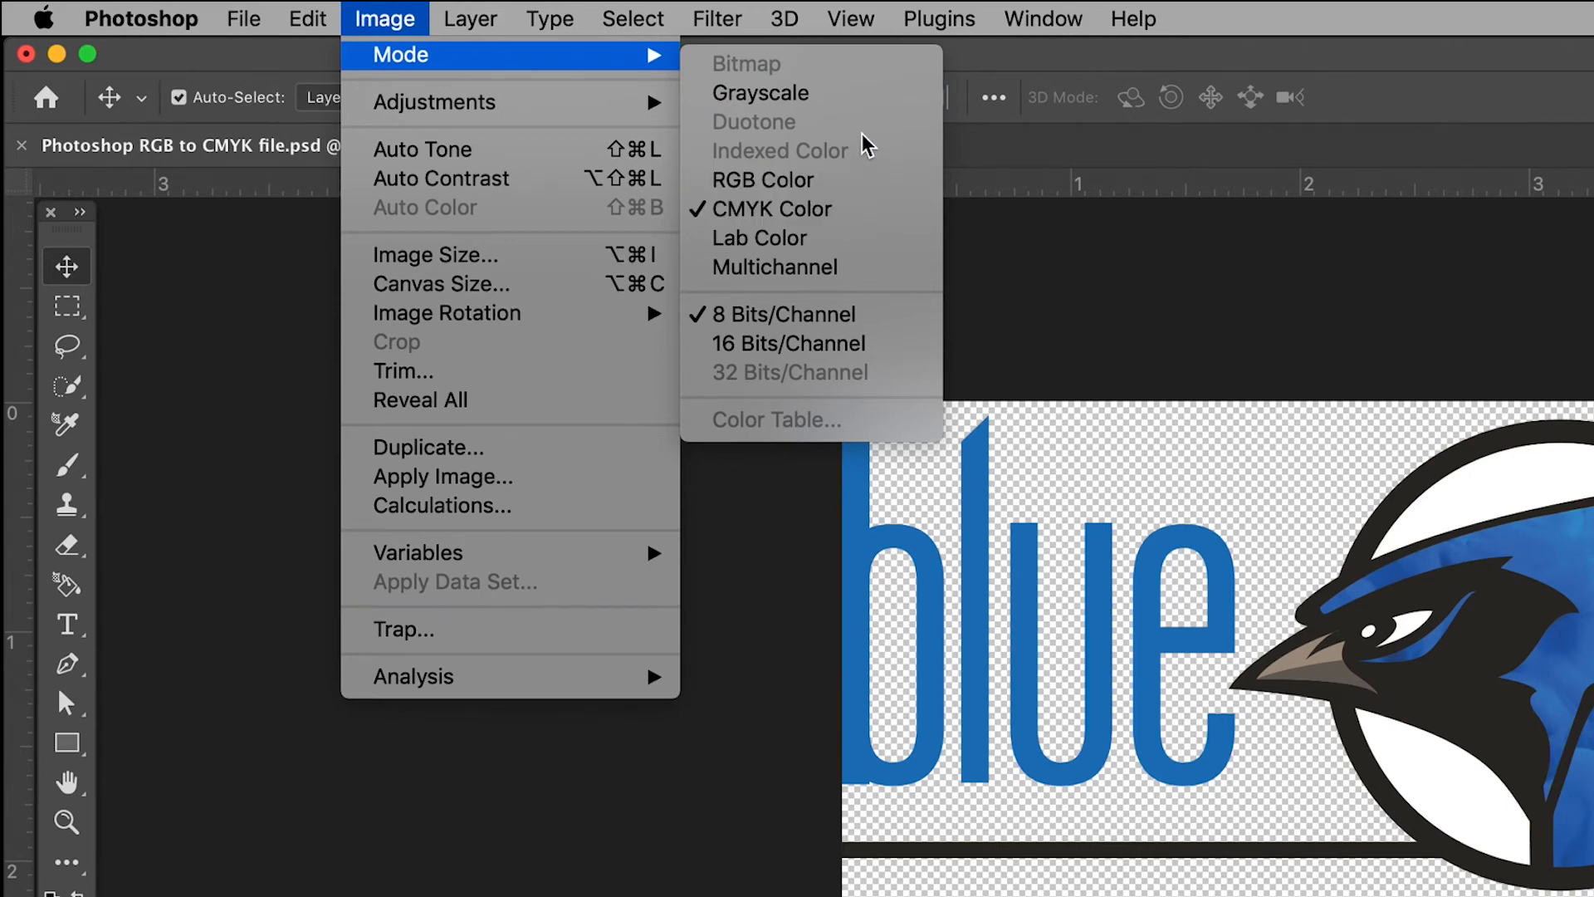